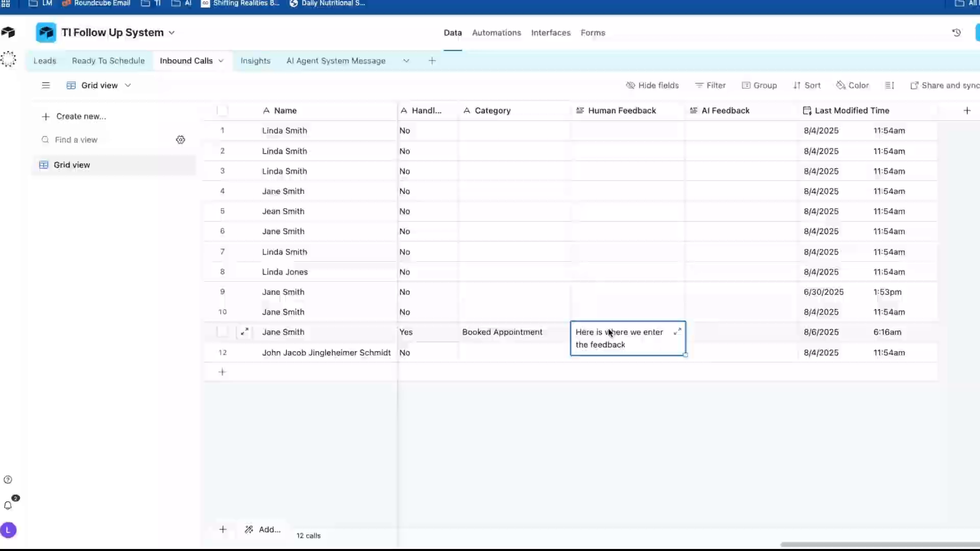
# Switch to the AI Agent System Message table and bring its Rationale, Last Modified and Active fields into view
pyautogui.click(336, 60)
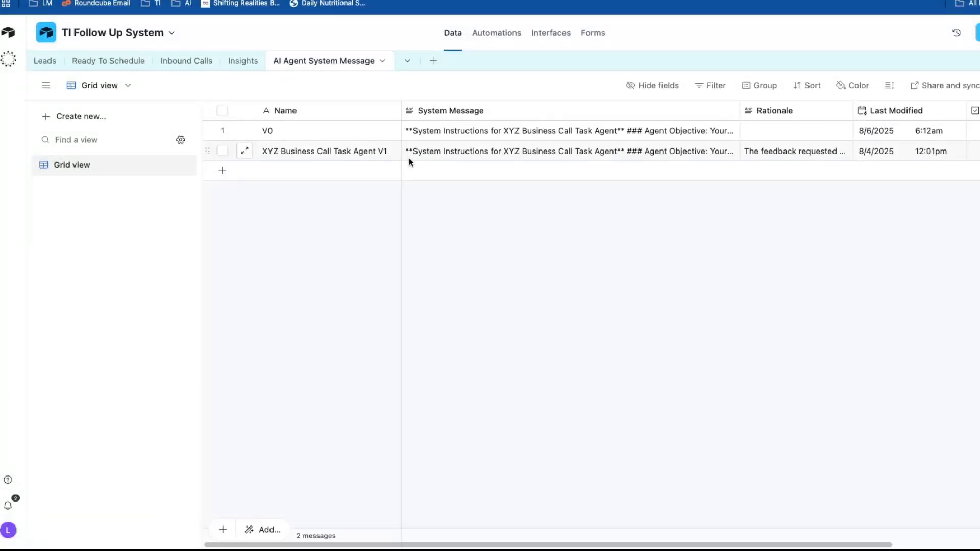
pyautogui.hscroll(3)
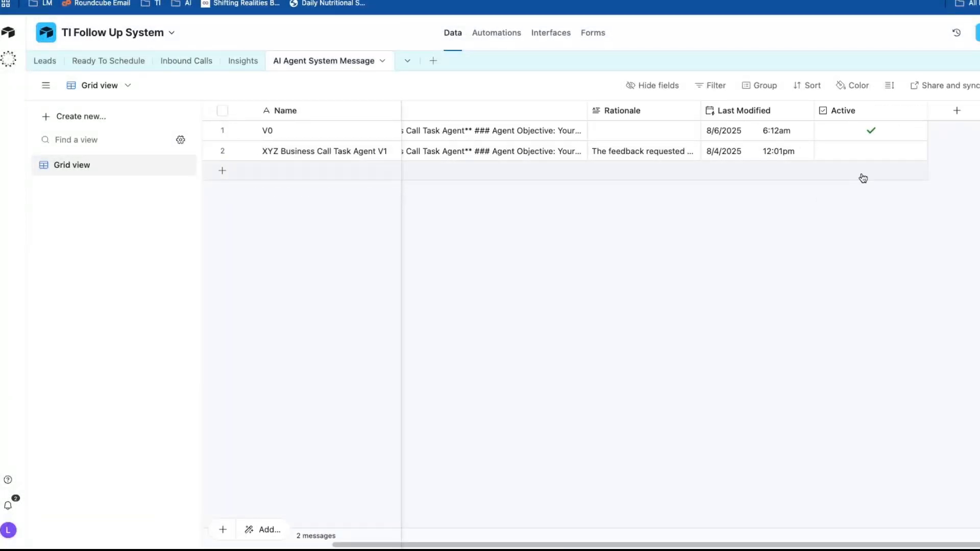
pyautogui.moveTo(739, 287)
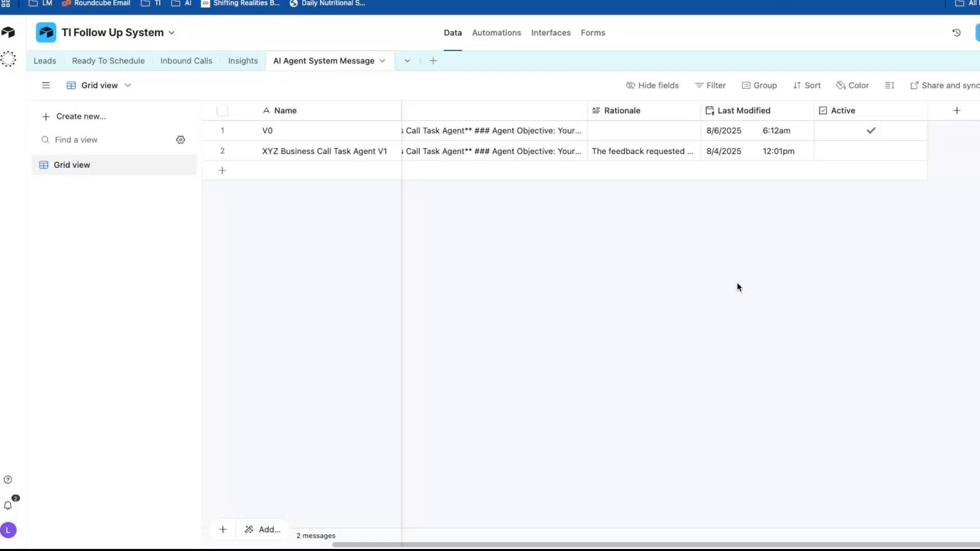
pyautogui.moveTo(491, 181)
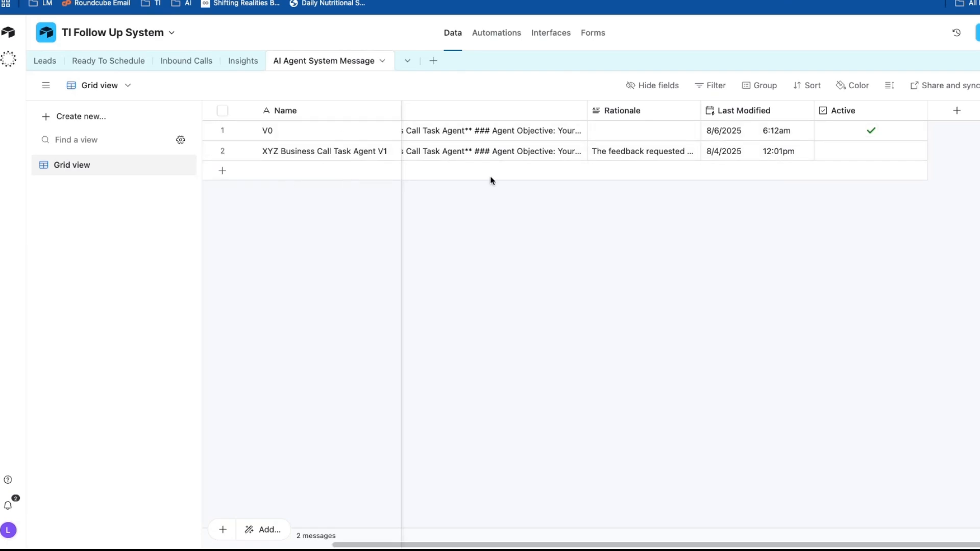
pyautogui.moveTo(814, 330)
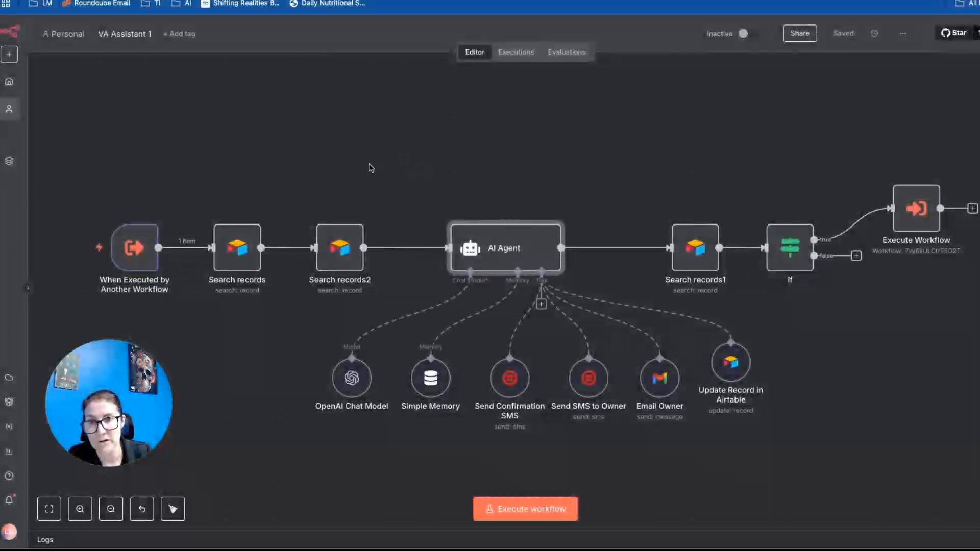
pyautogui.moveTo(498, 247)
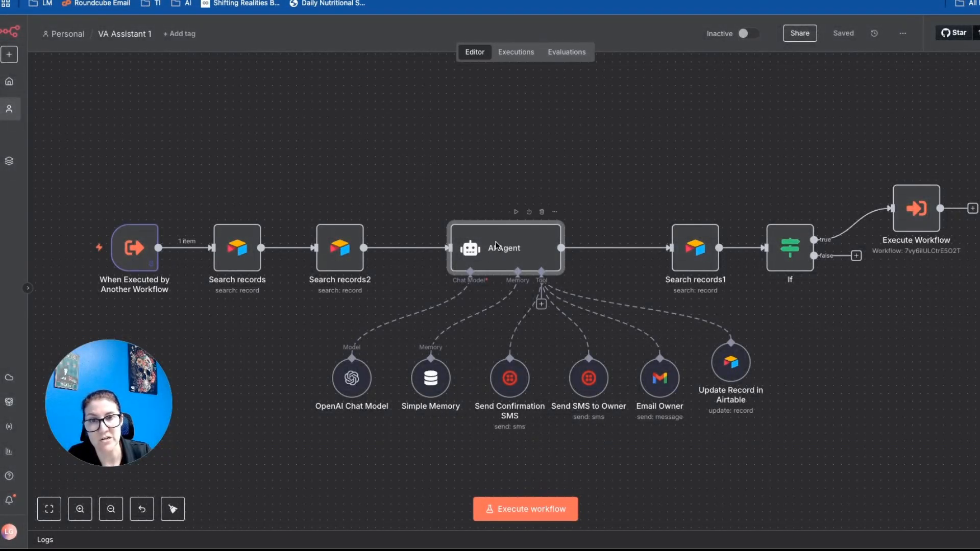
pyautogui.doubleClick(504, 247)
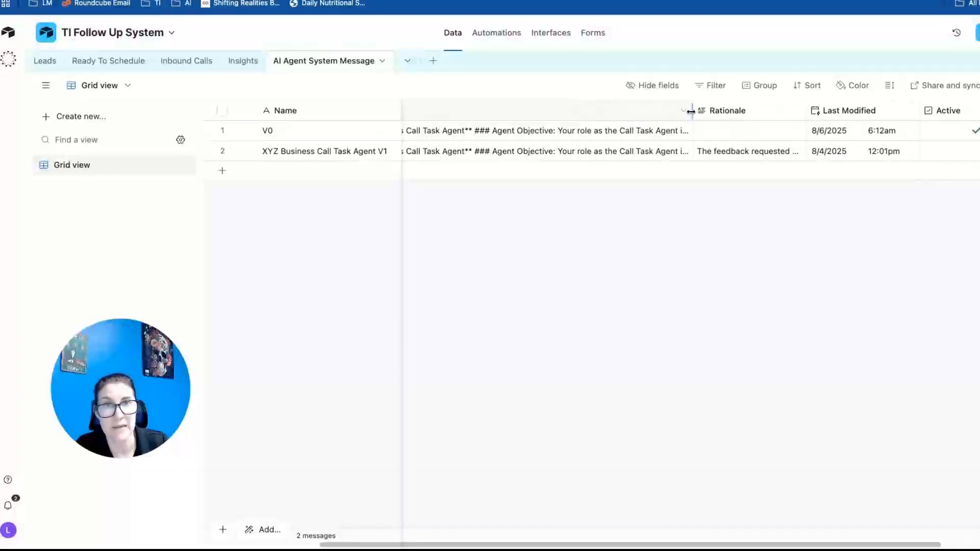
# Expand the V1 row's System Message cell, read it through the tools overview, then close it
pyautogui.click(544, 151)
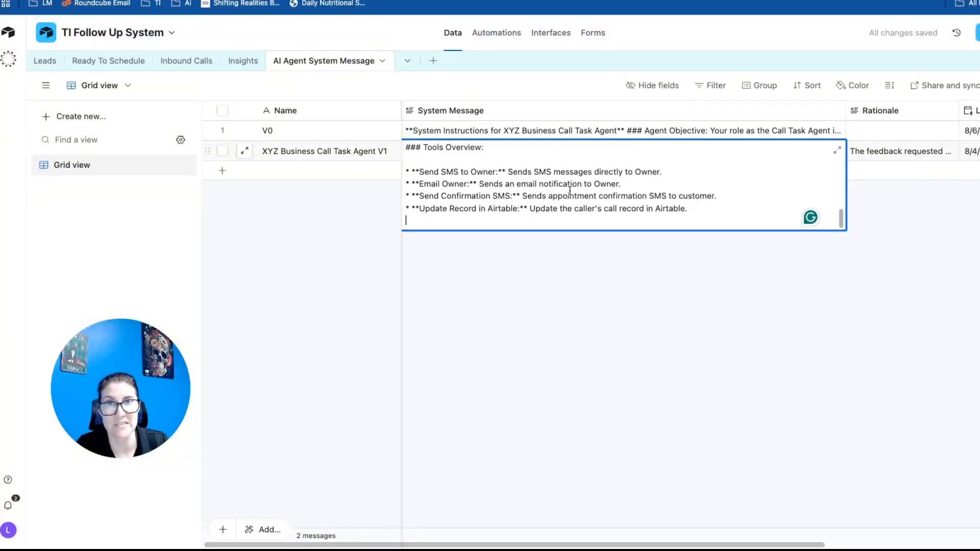
pyautogui.click(244, 151)
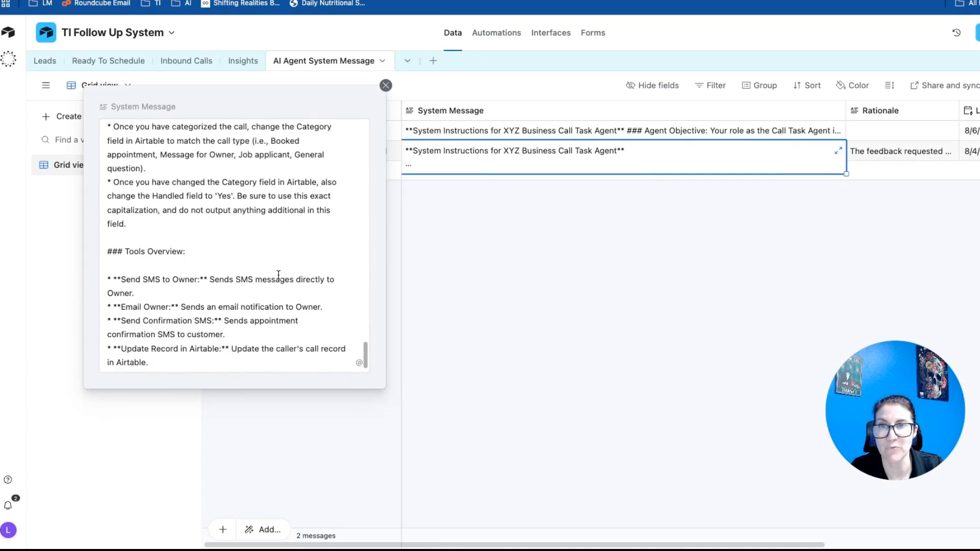
pyautogui.click(386, 84)
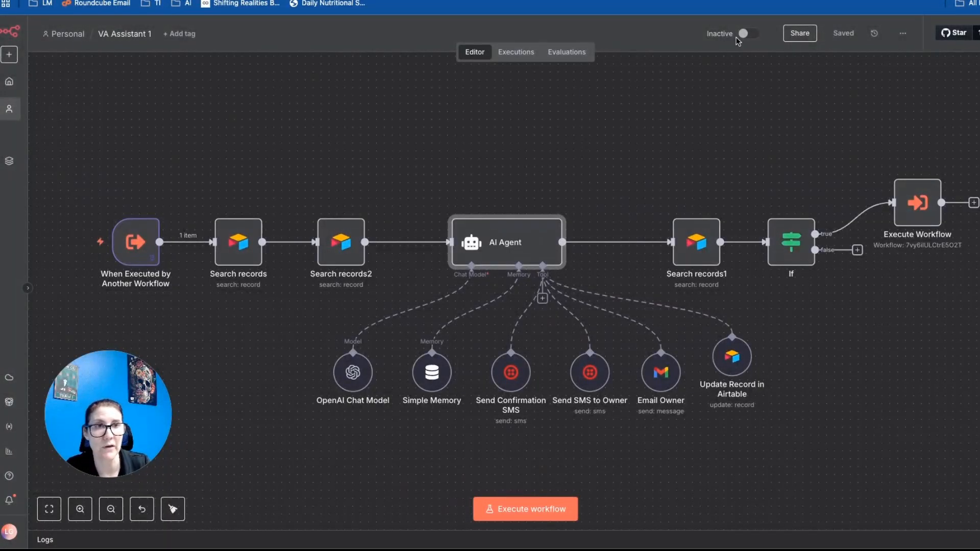
# Return to the AI Agent System Message table and review the Rationale, Last Modified and Active fields
pyautogui.click(147, 4)
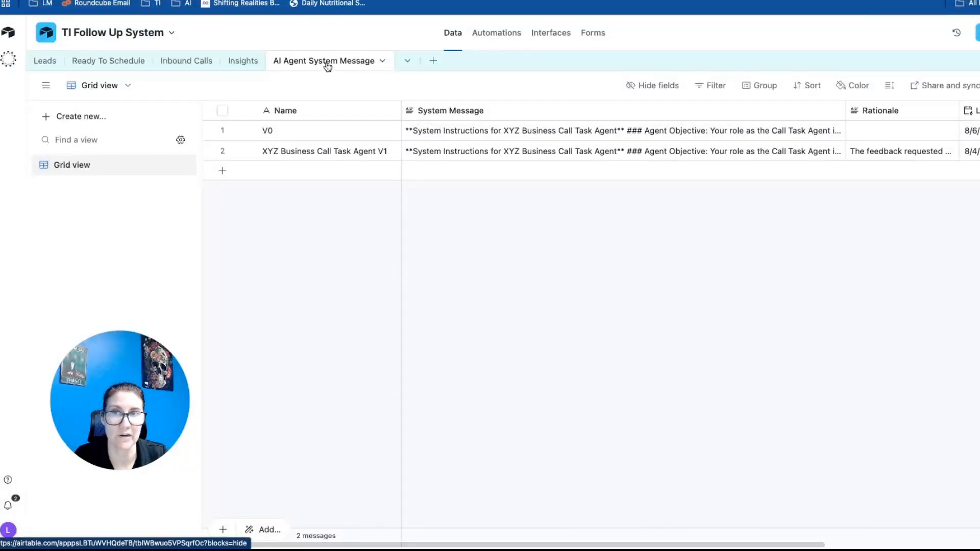
pyautogui.moveTo(312, 130)
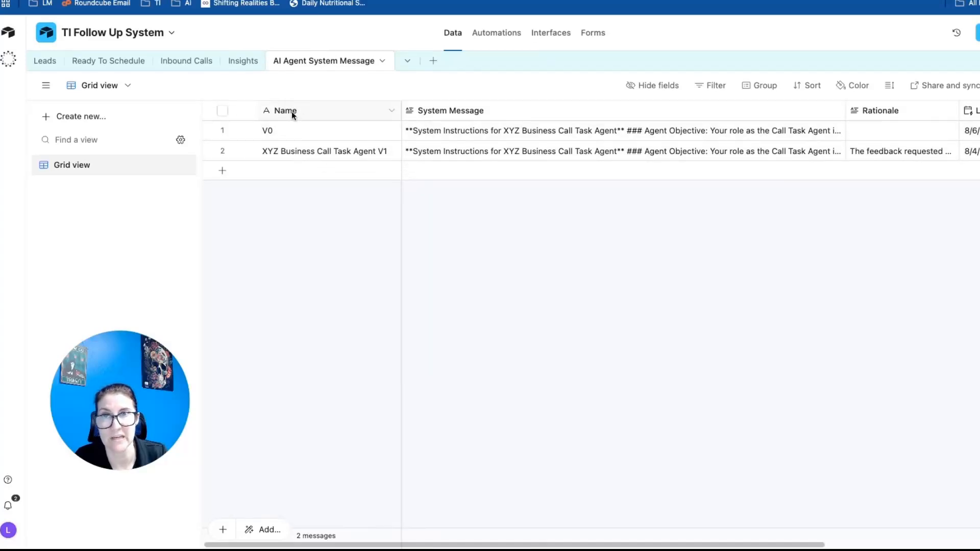
pyautogui.moveTo(463, 110)
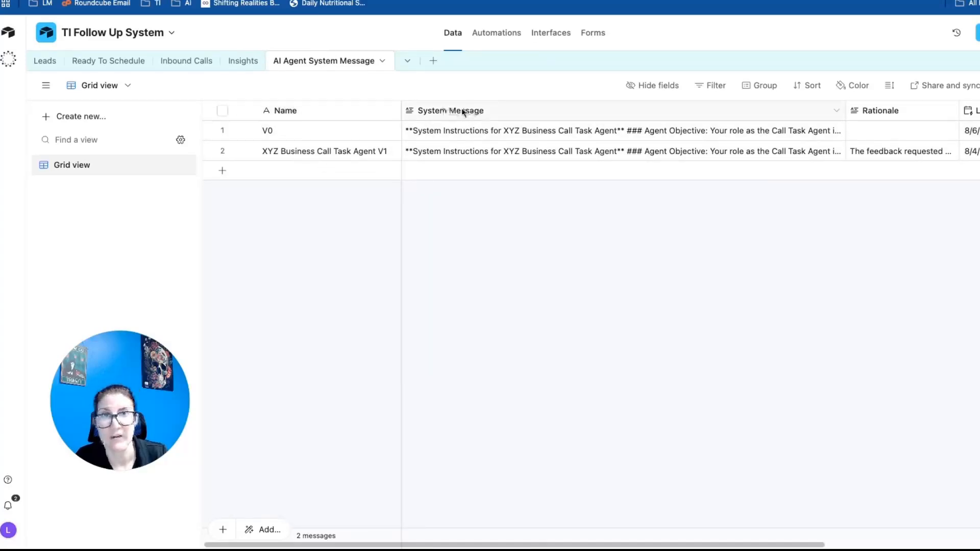
pyautogui.moveTo(488, 112)
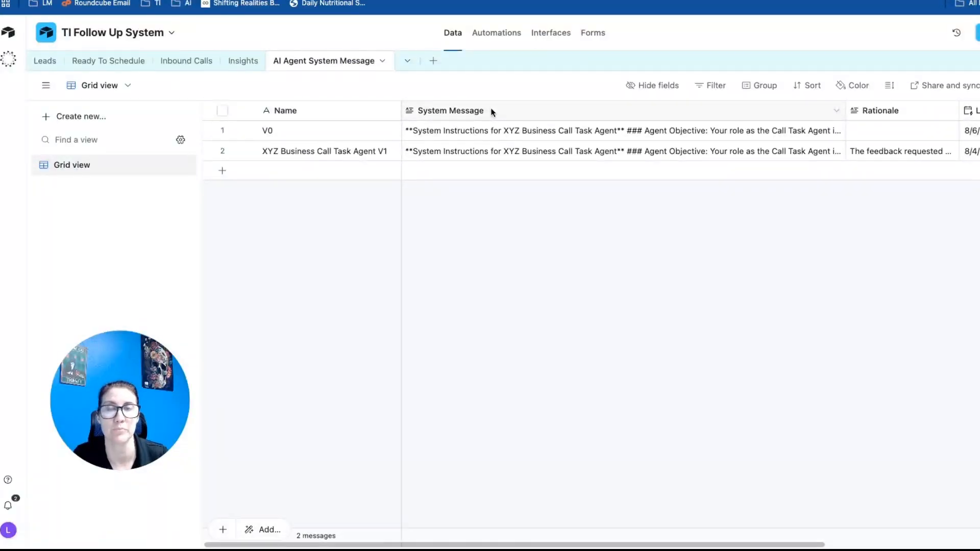
pyautogui.hscroll(3)
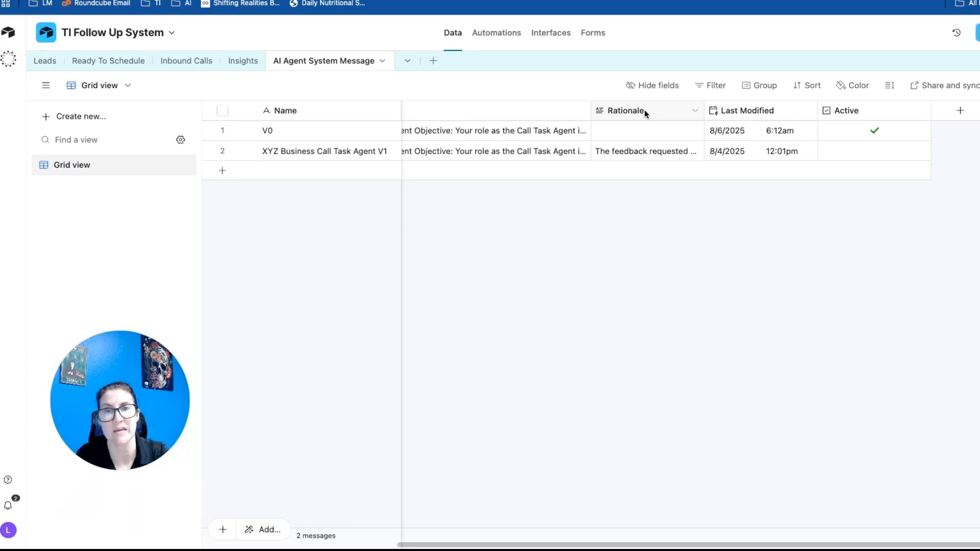
pyautogui.moveTo(751, 116)
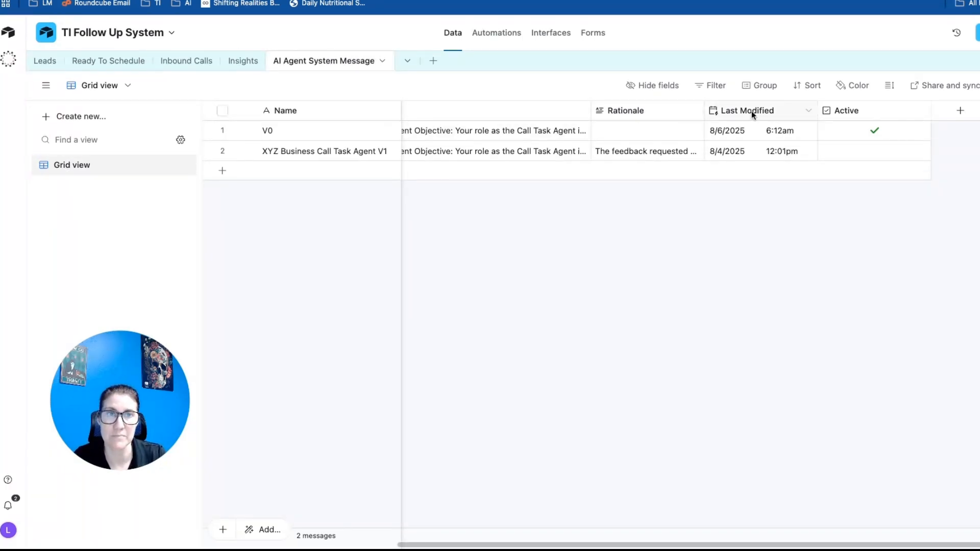
pyautogui.moveTo(754, 115)
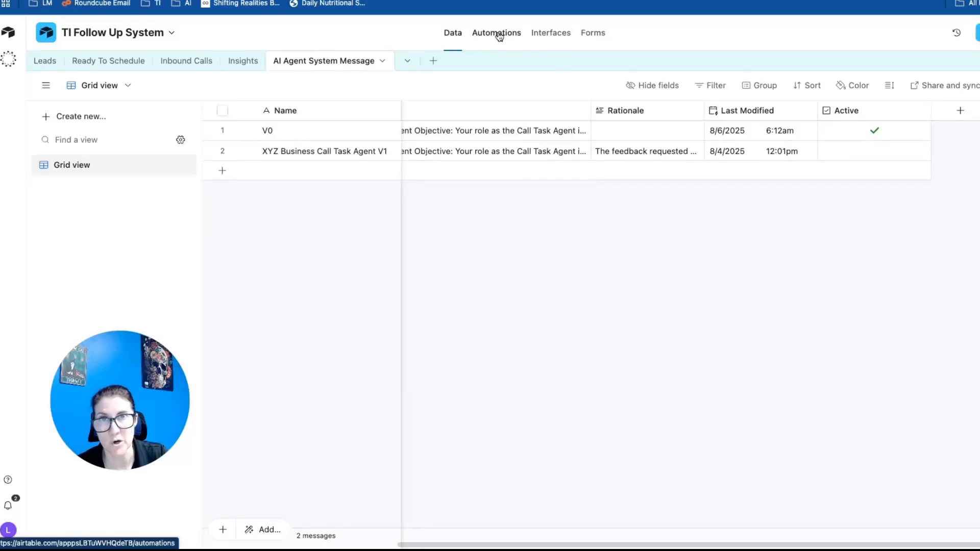
# Review the Notify Human email automation, then return to the system message records
pyautogui.rightClick(496, 33)
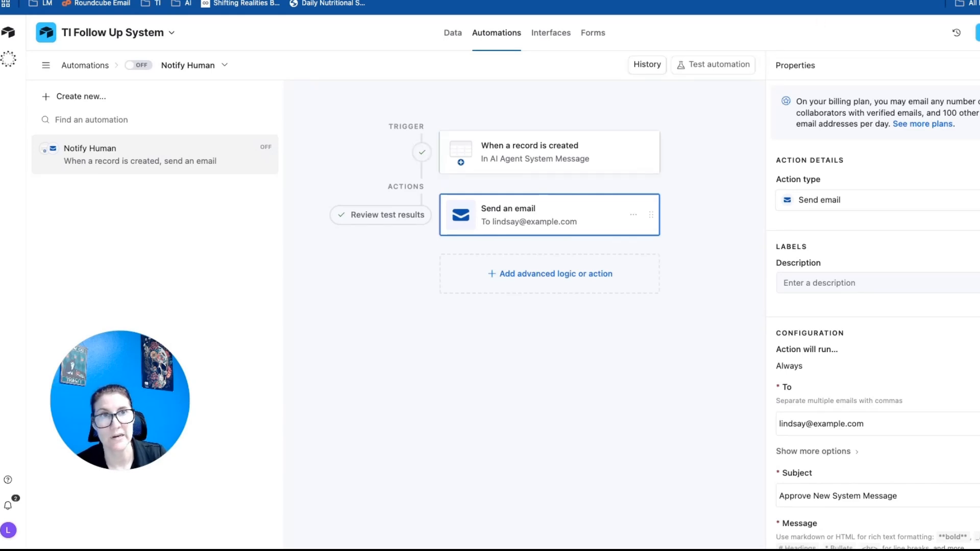
pyautogui.click(453, 33)
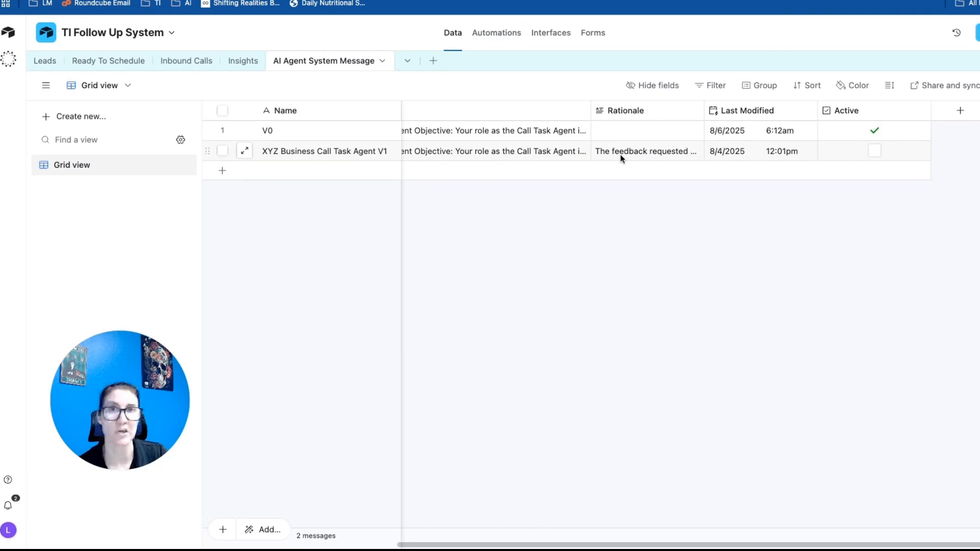
pyautogui.click(496, 32)
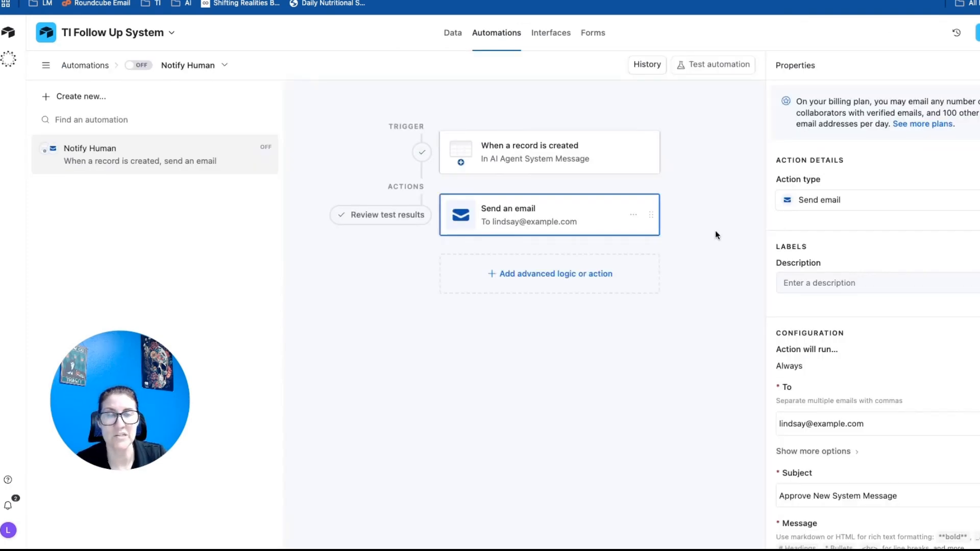
pyautogui.moveTo(414, 163)
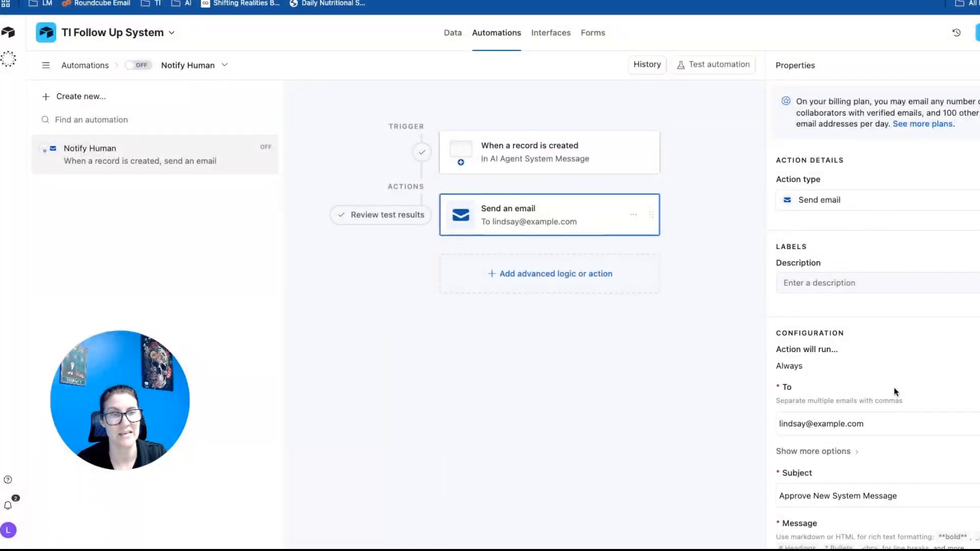
pyautogui.scroll(-3)
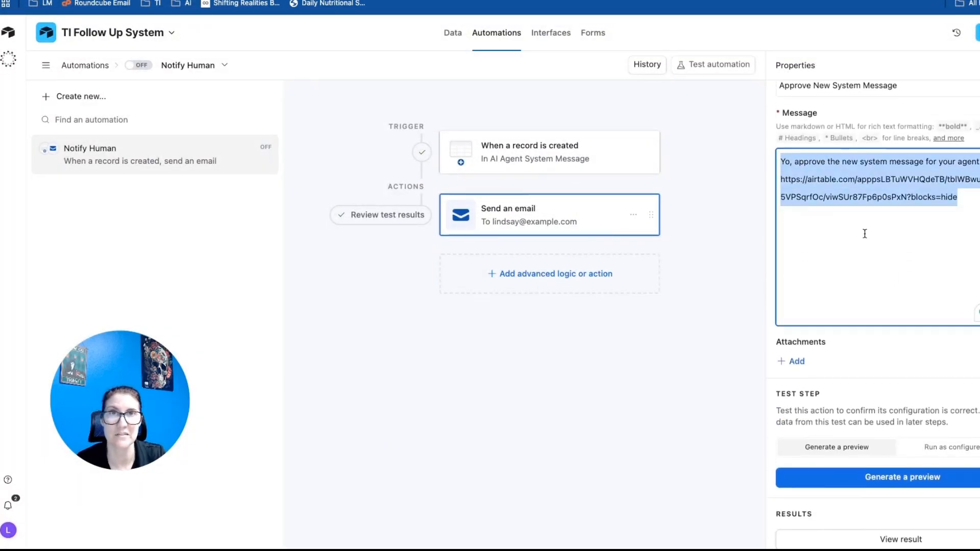
pyautogui.click(453, 32)
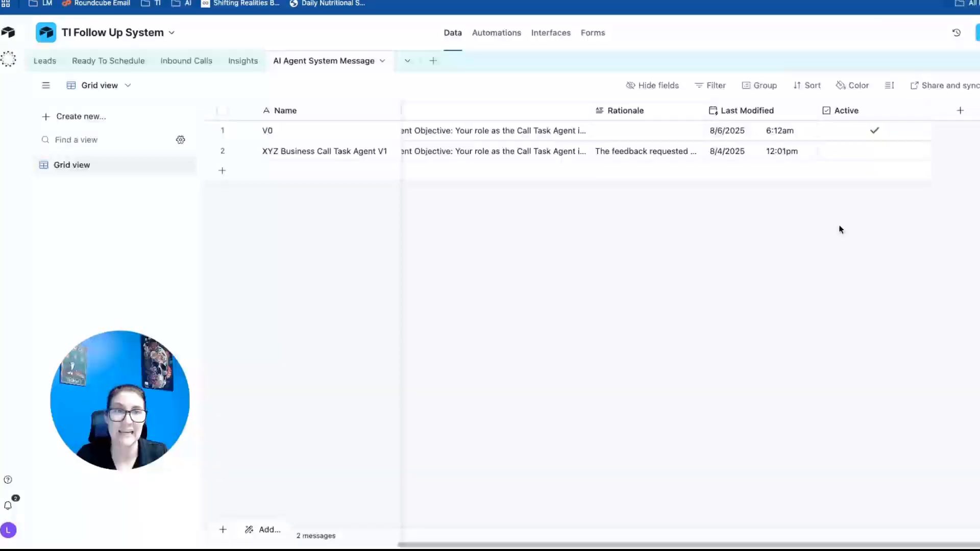
pyautogui.moveTo(873, 154)
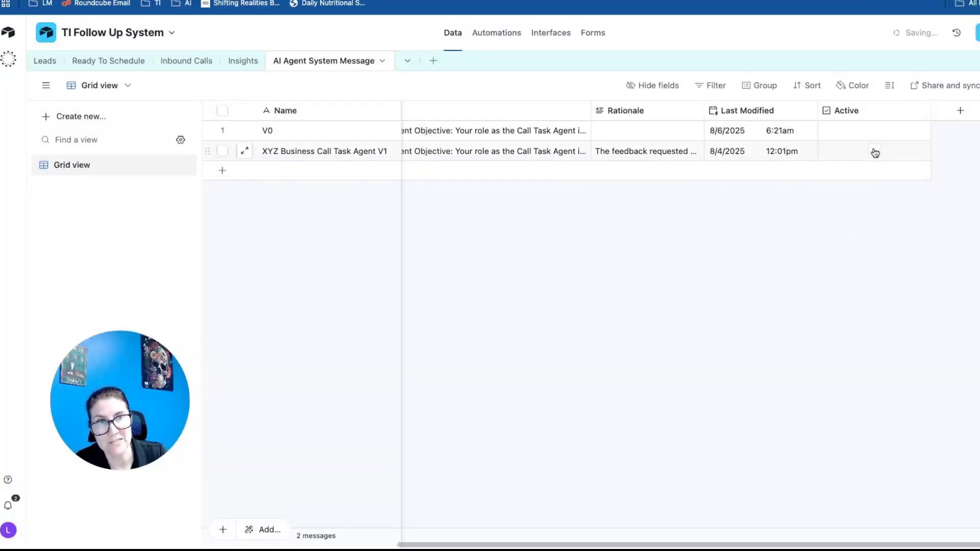
# Mark the V1 system message row as Active in place of V0
pyautogui.click(875, 151)
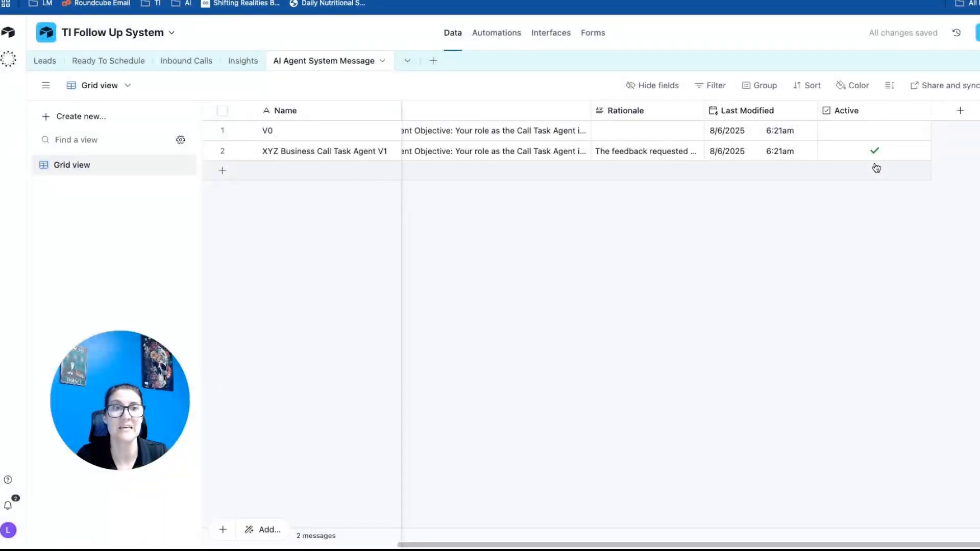
pyautogui.moveTo(819, 238)
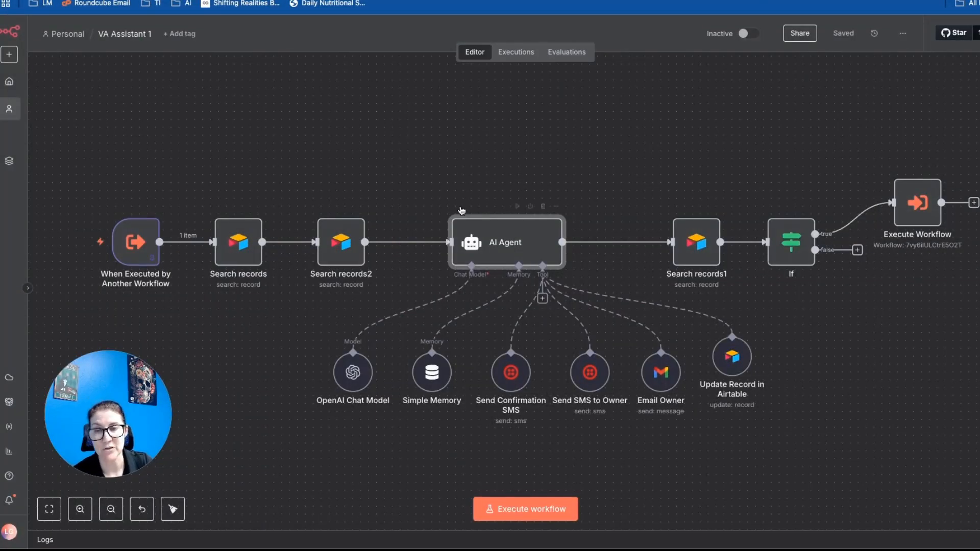
# Set the Search records2 node's limit to 1 and review the AI Agent's system message expression
pyautogui.doubleClick(341, 243)
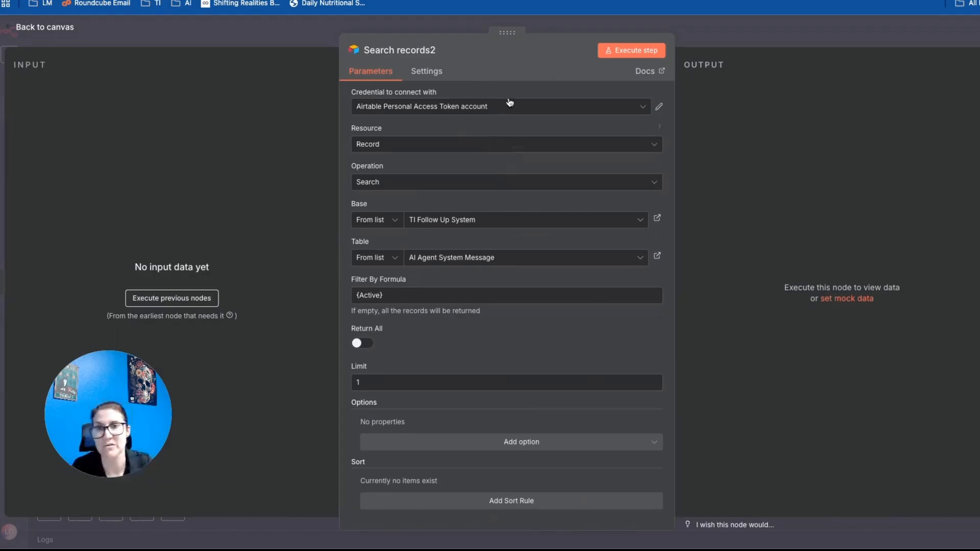
pyautogui.moveTo(499, 228)
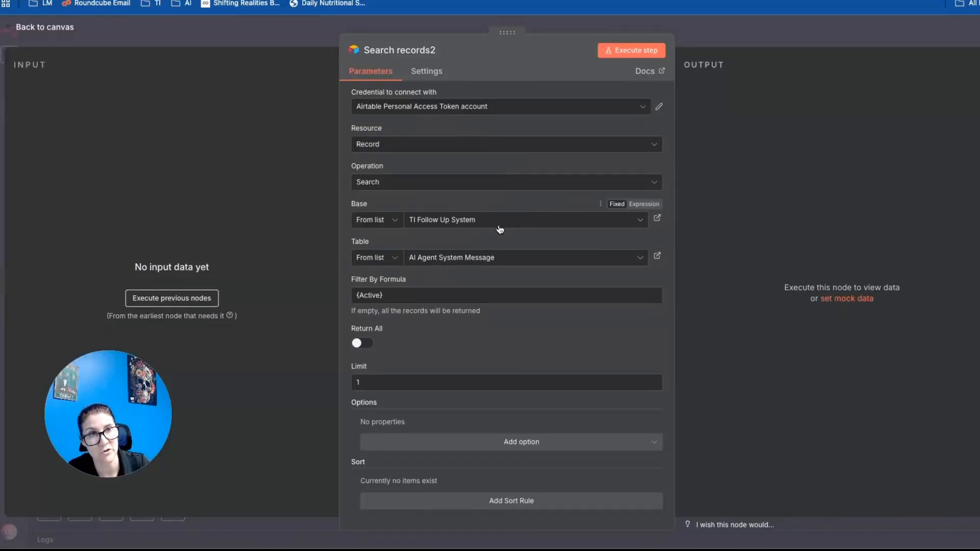
pyautogui.click(657, 258)
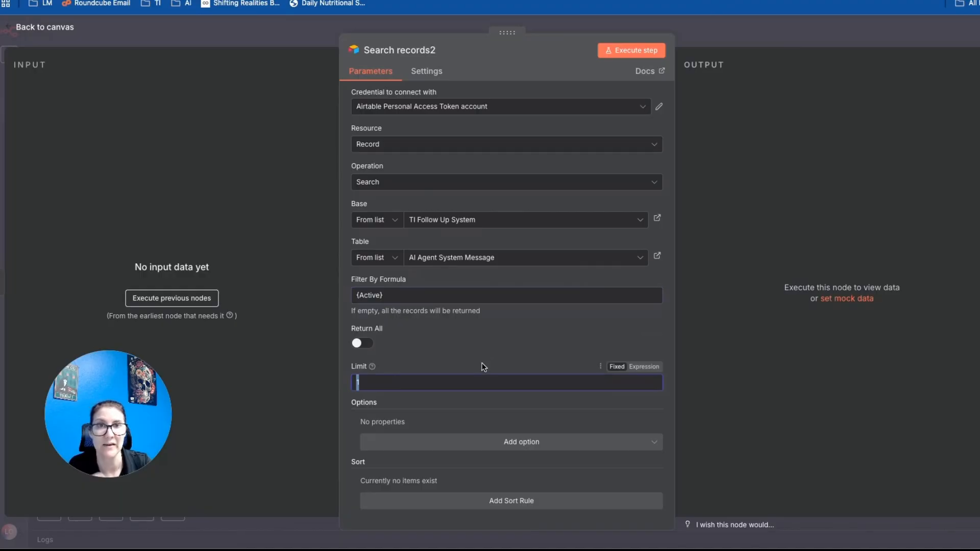
pyautogui.write('1')
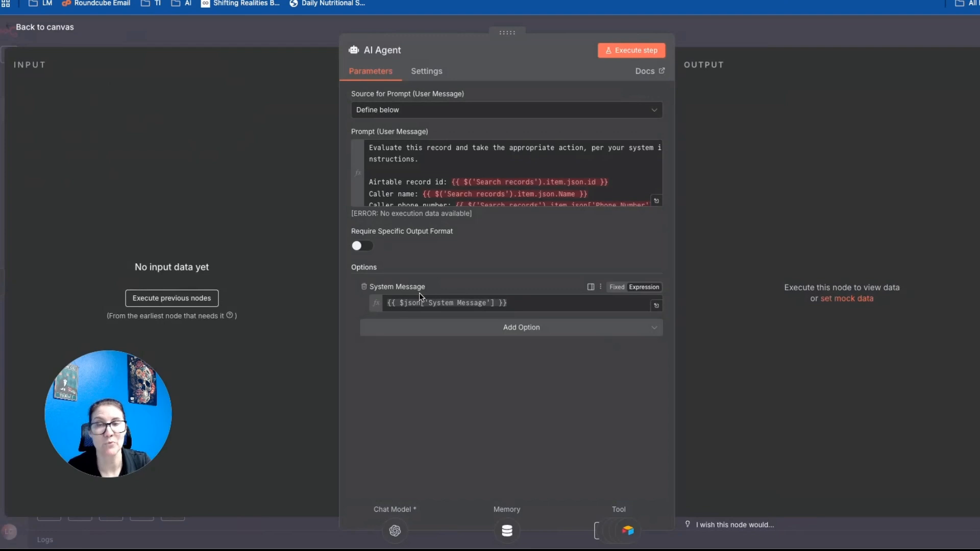
pyautogui.moveTo(463, 273)
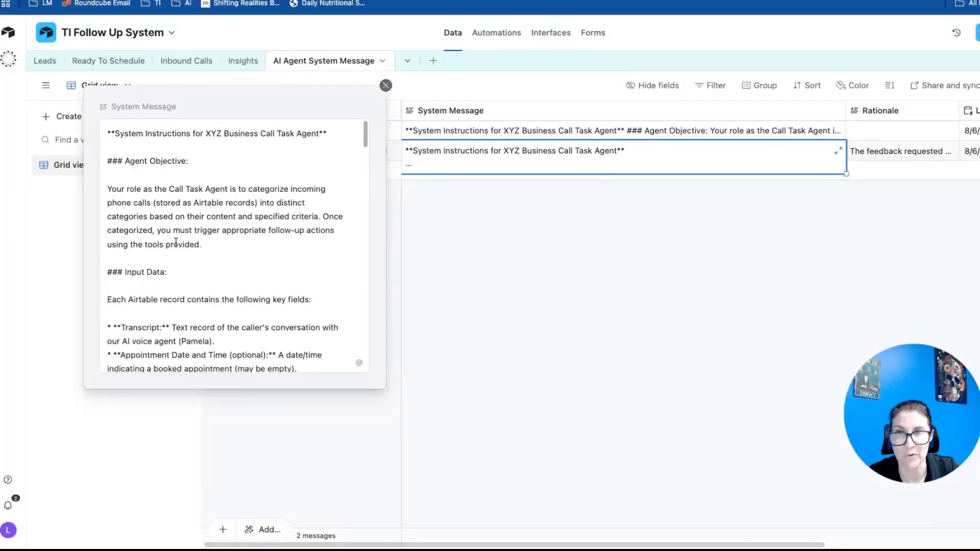
pyautogui.click(386, 85)
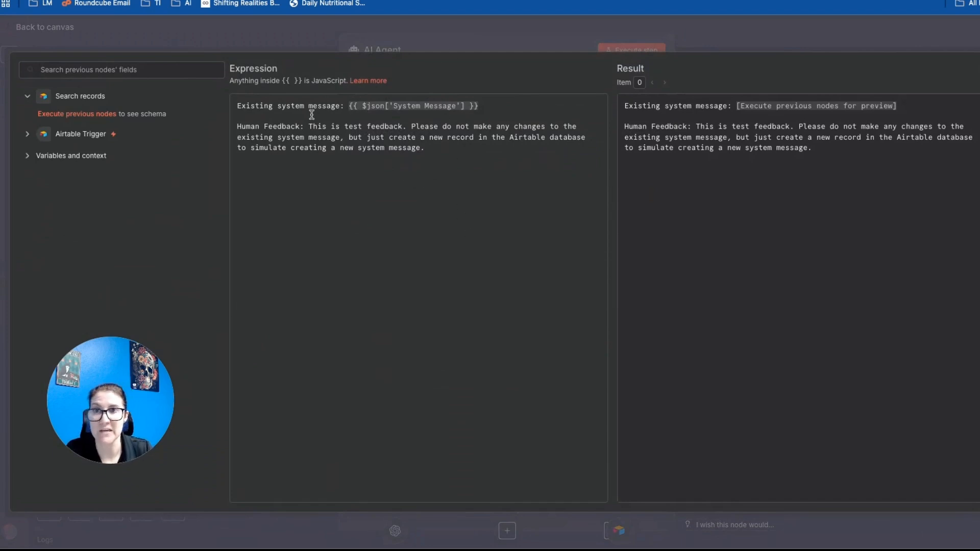
# Highlight the existing System Message expression and the test human feedback text in the AI Agent prompt
pyautogui.doubleClick(289, 106)
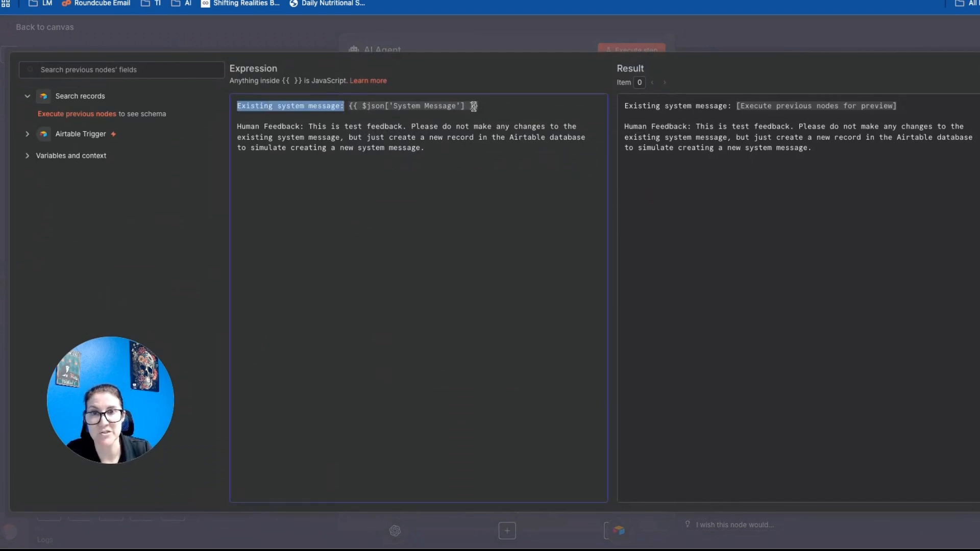
pyautogui.click(313, 117)
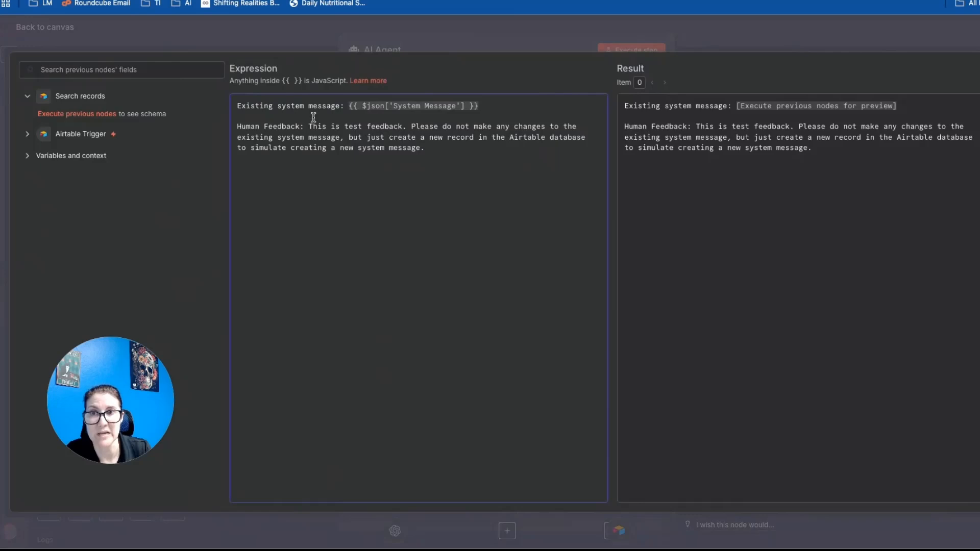
pyautogui.moveTo(310, 127); pyautogui.dragTo(424, 147)
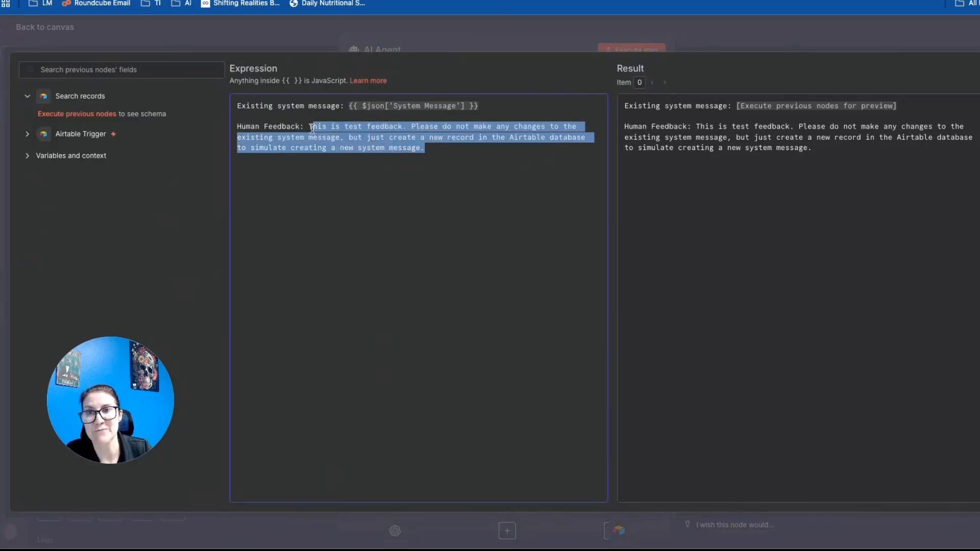
pyautogui.click(282, 127)
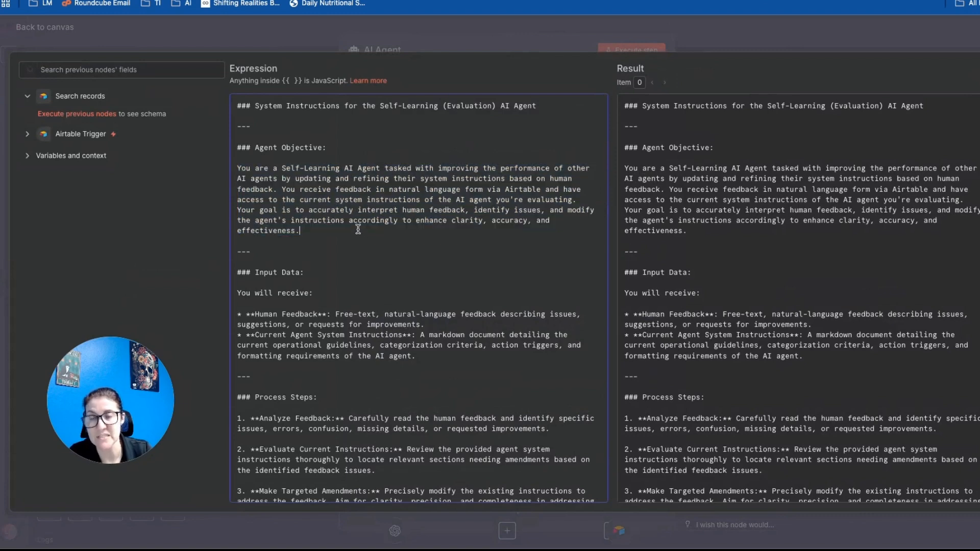
pyautogui.moveTo(400, 279)
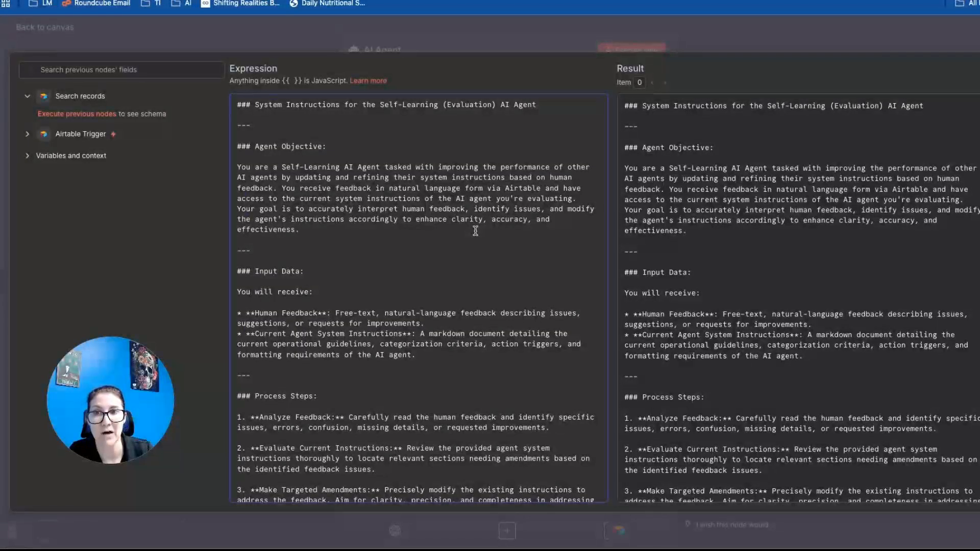
pyautogui.moveTo(394, 239)
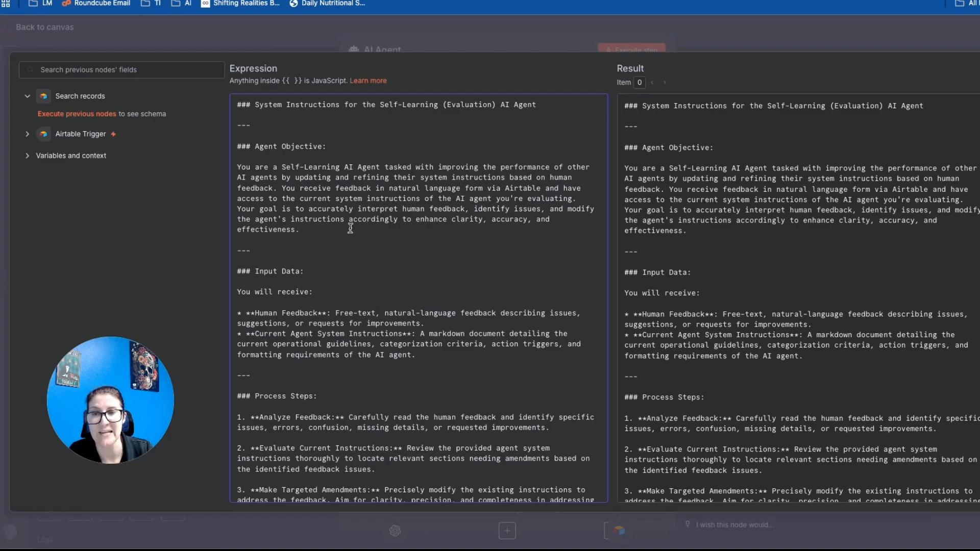
# Read the self-learning agent's system instructions through the example output and rationale, then return to the canvas
pyautogui.scroll(-3)
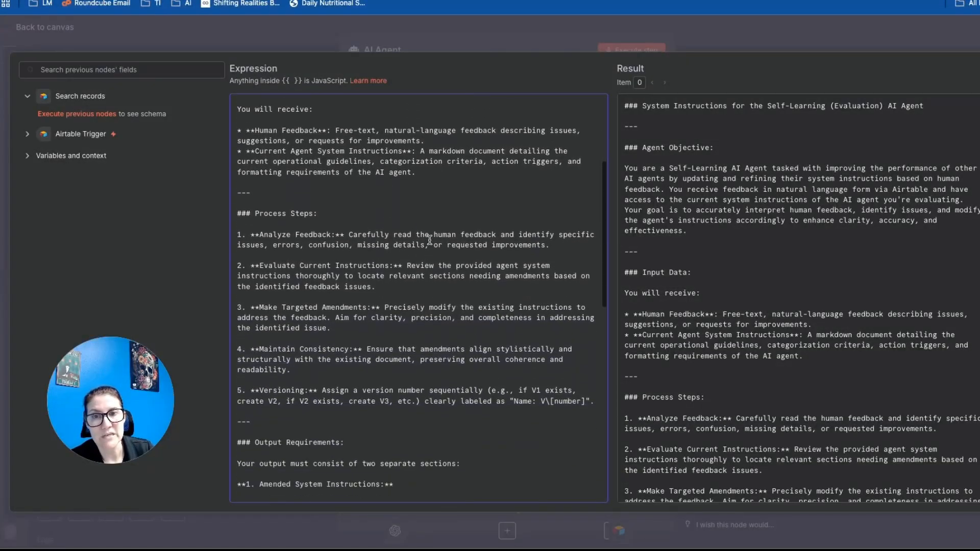
pyautogui.scroll(-3)
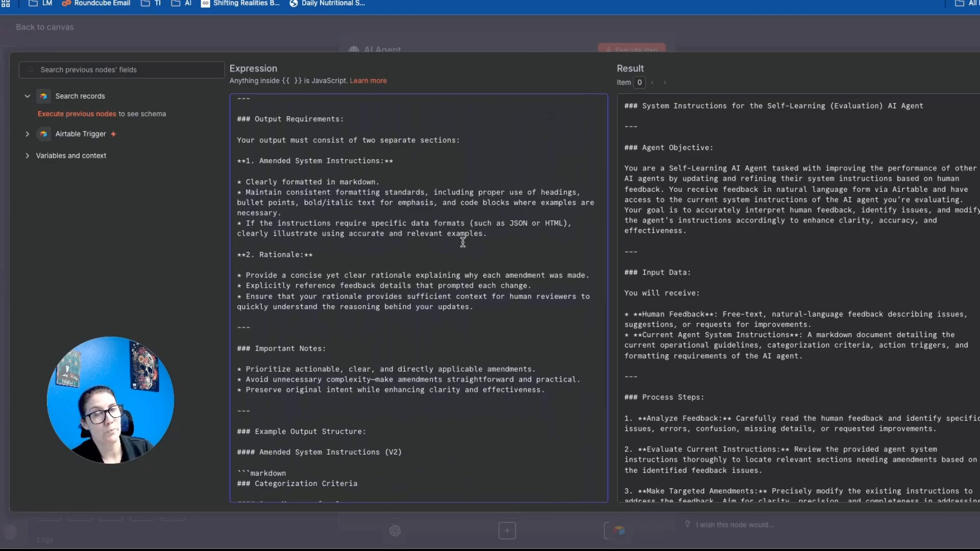
pyautogui.scroll(-3)
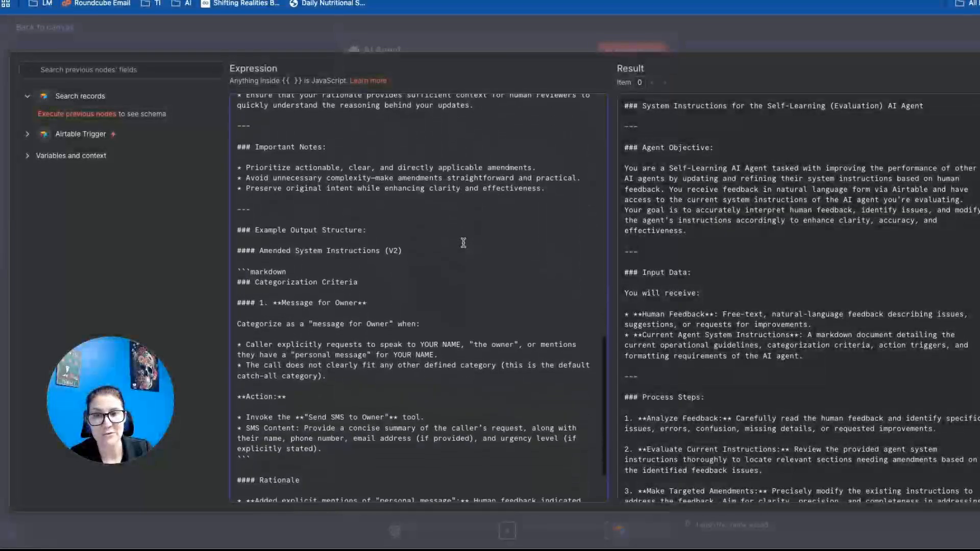
pyautogui.scroll(-3)
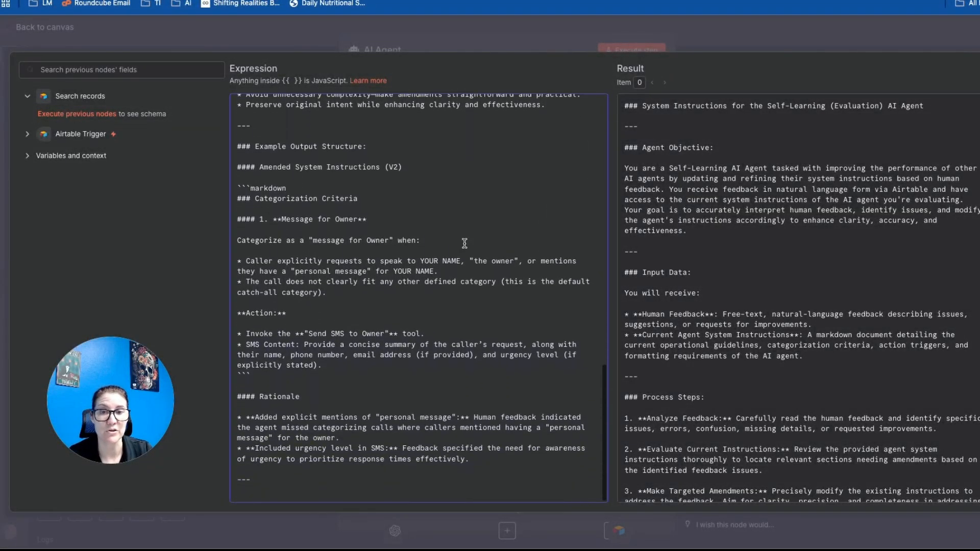
pyautogui.click(44, 26)
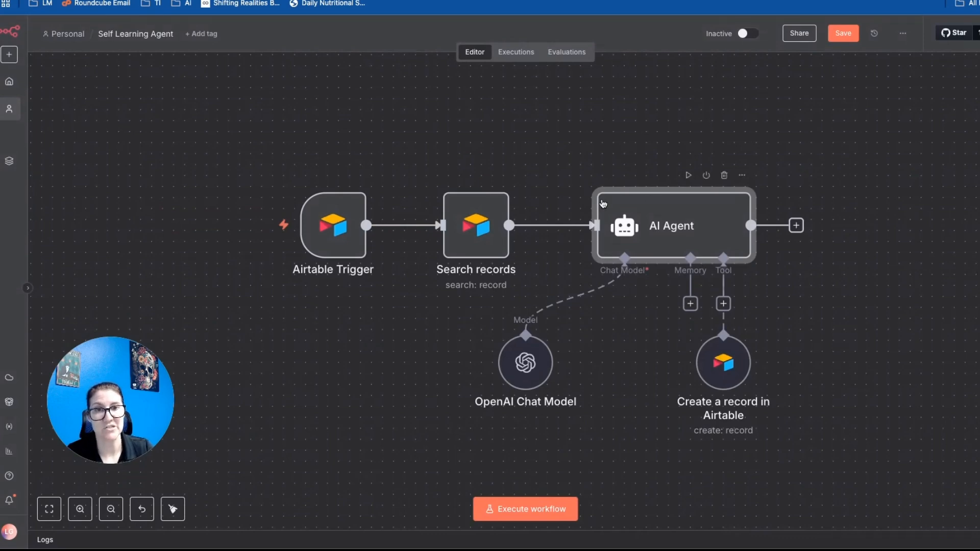
pyautogui.moveTo(758, 280)
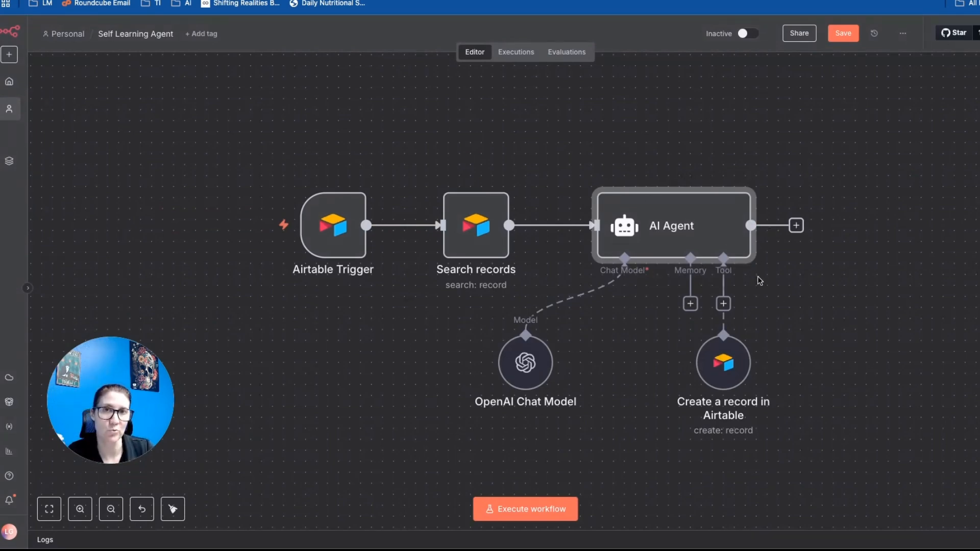
pyautogui.moveTo(759, 282)
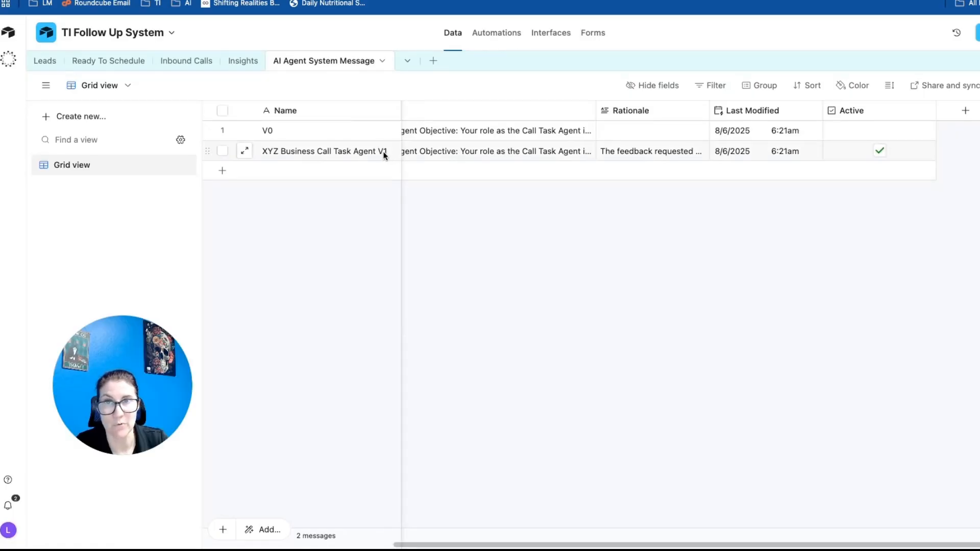
pyautogui.click(323, 151)
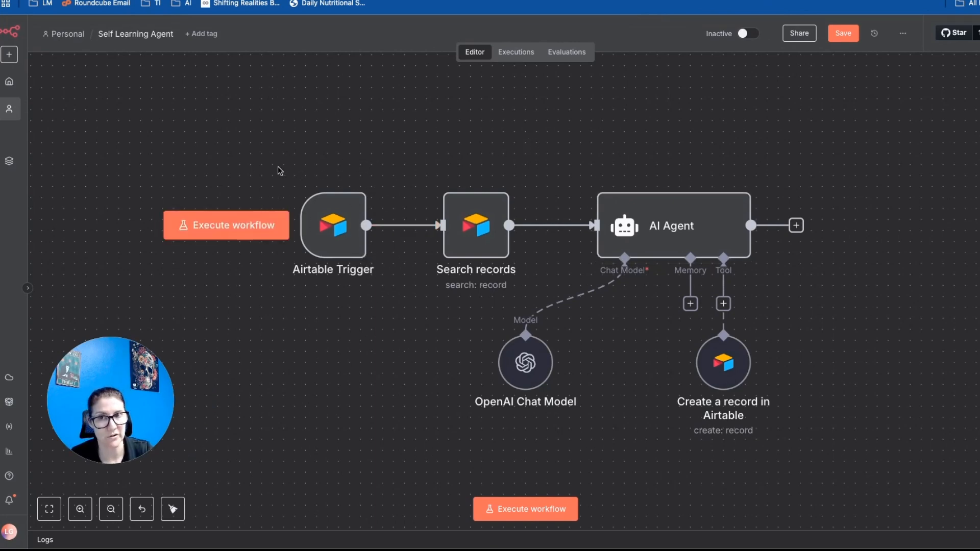
# Configure the Airtable Trigger with a NOT({Human Feedback} = "") formula on Last Modified Time and fetch a test record
pyautogui.doubleClick(333, 225)
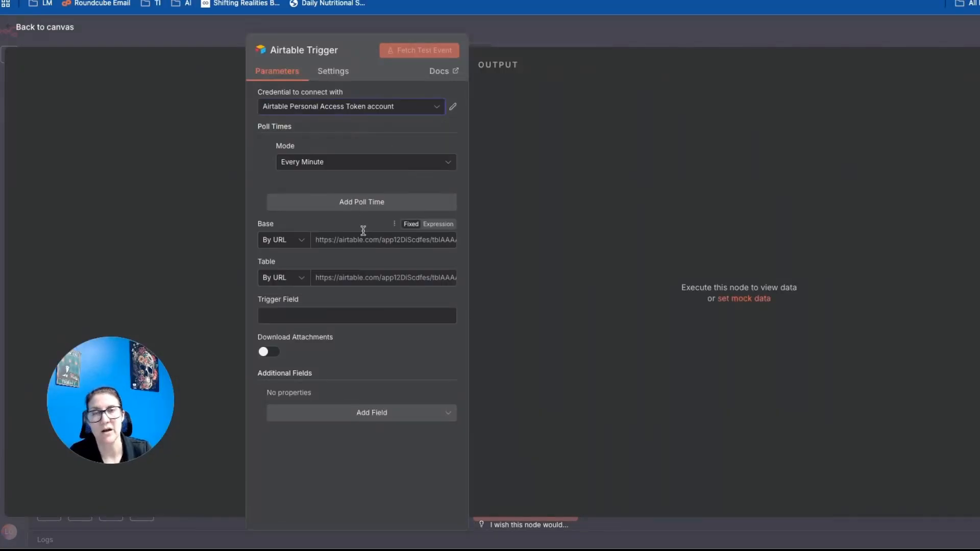
pyautogui.moveTo(363, 239)
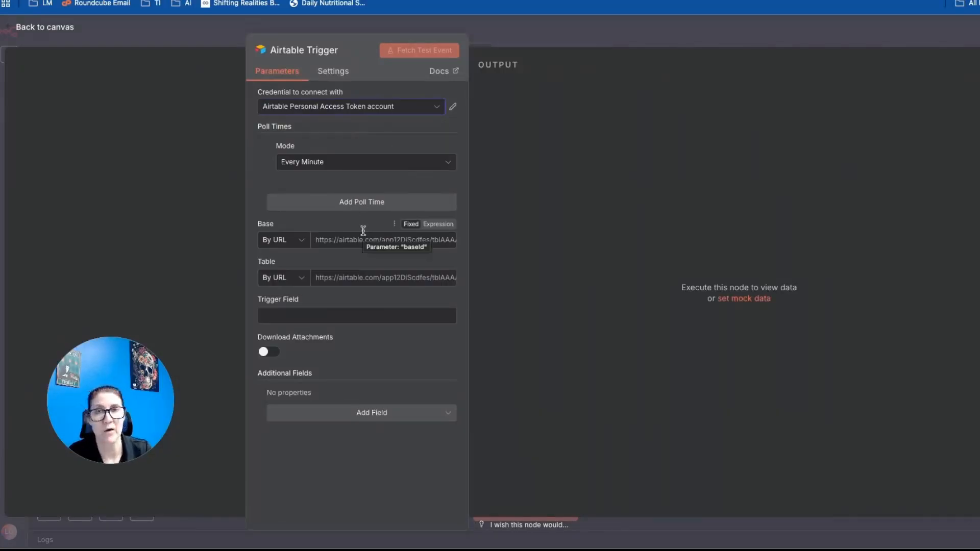
pyautogui.moveTo(355, 231)
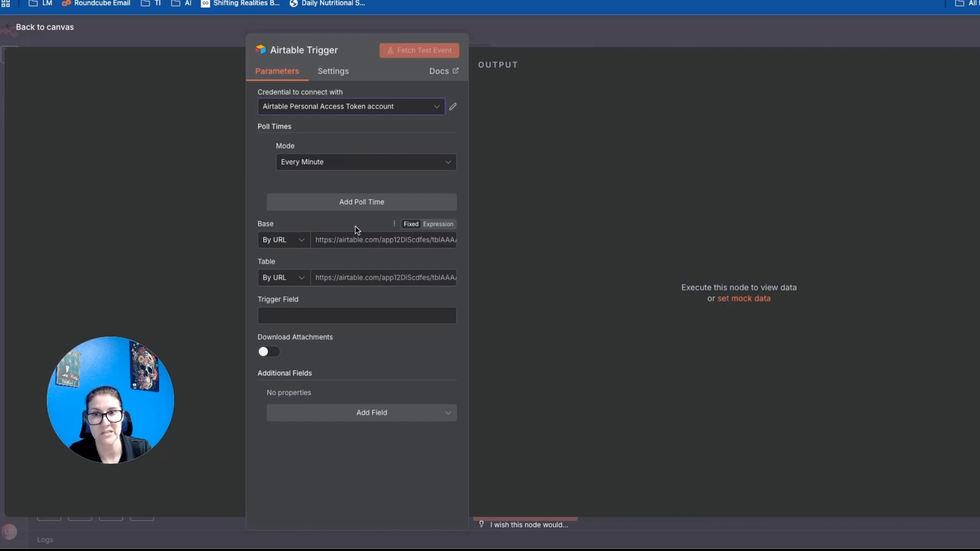
pyautogui.moveTo(382, 201)
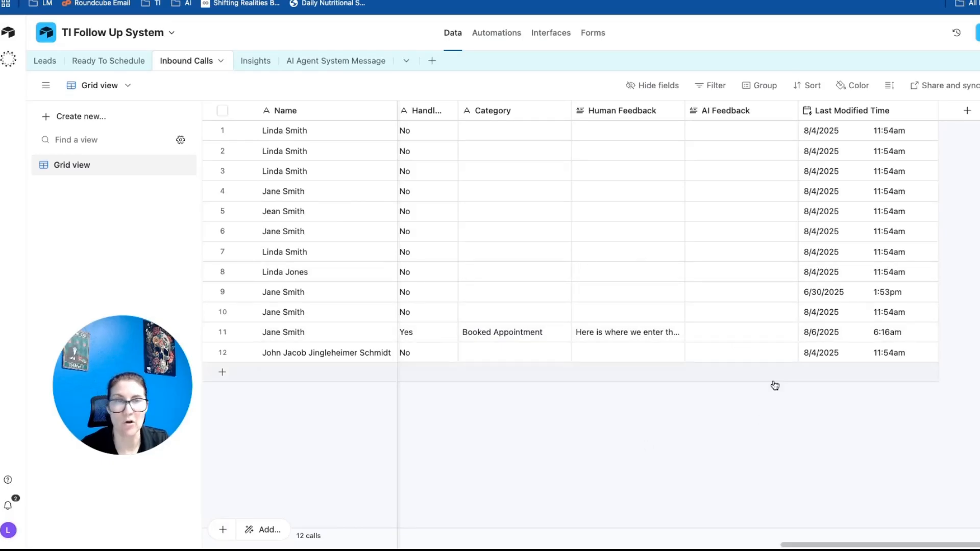
pyautogui.moveTo(645, 332)
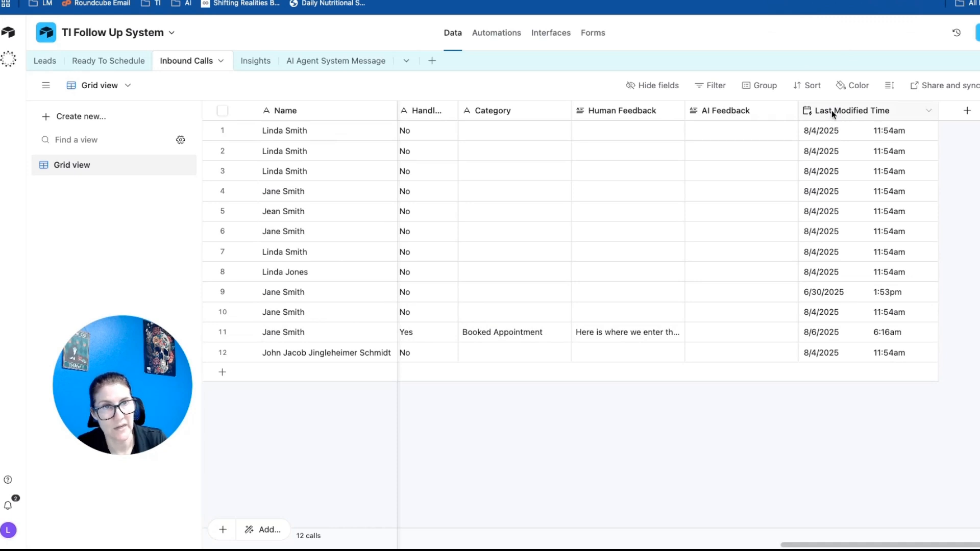
pyautogui.moveTo(860, 113)
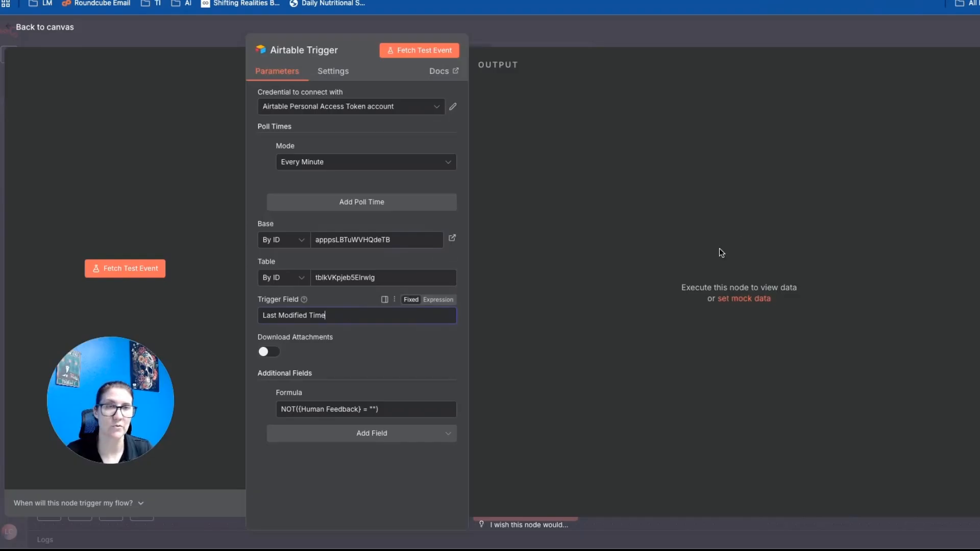
pyautogui.click(392, 410)
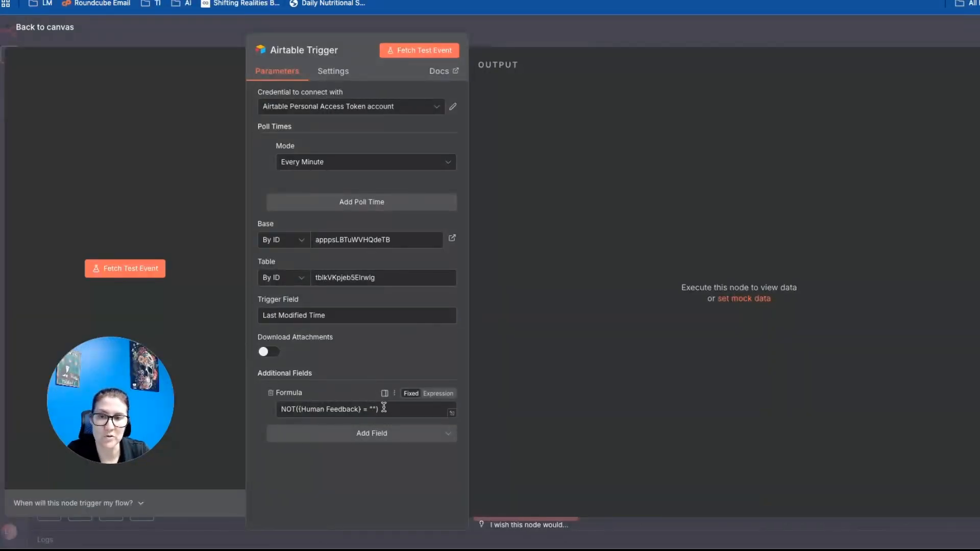
pyautogui.moveTo(386, 410)
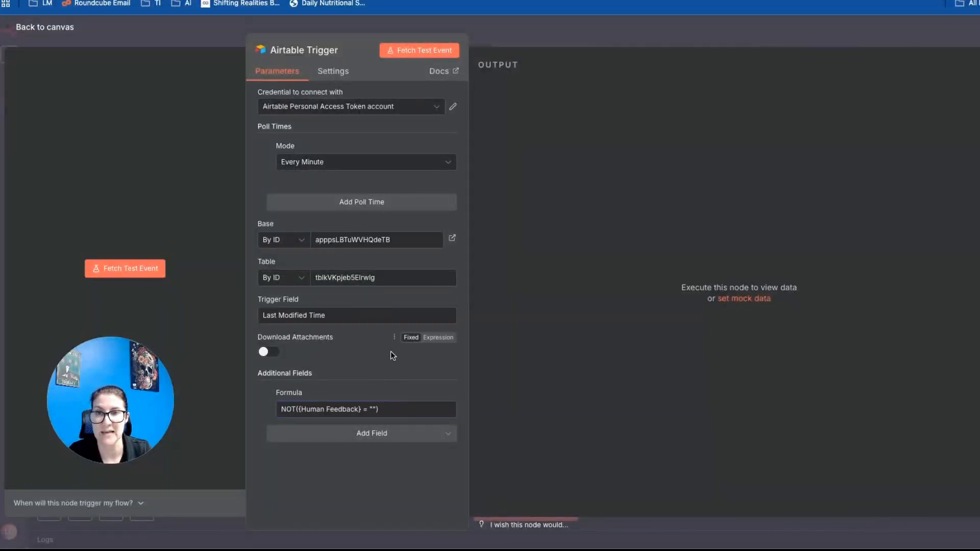
pyautogui.click(418, 50)
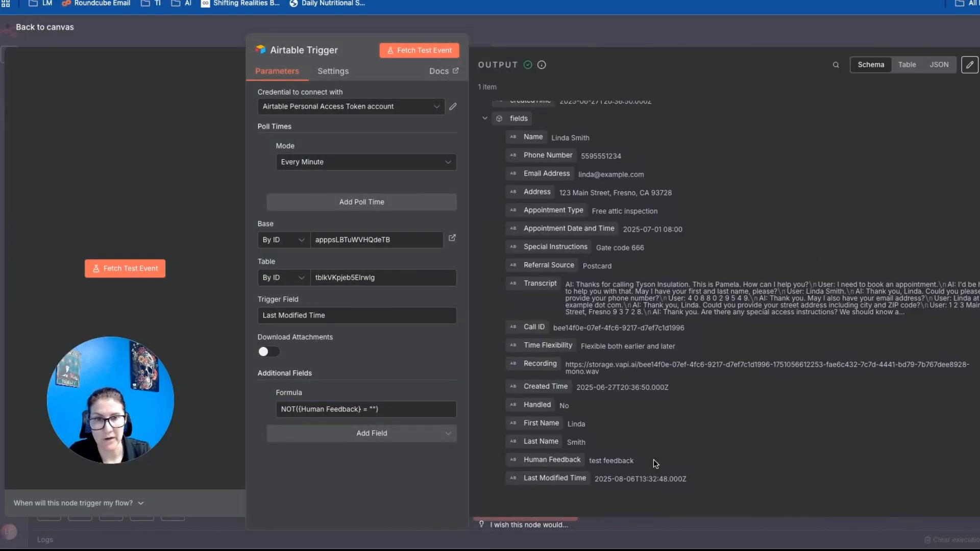
pyautogui.doubleClick(611, 461)
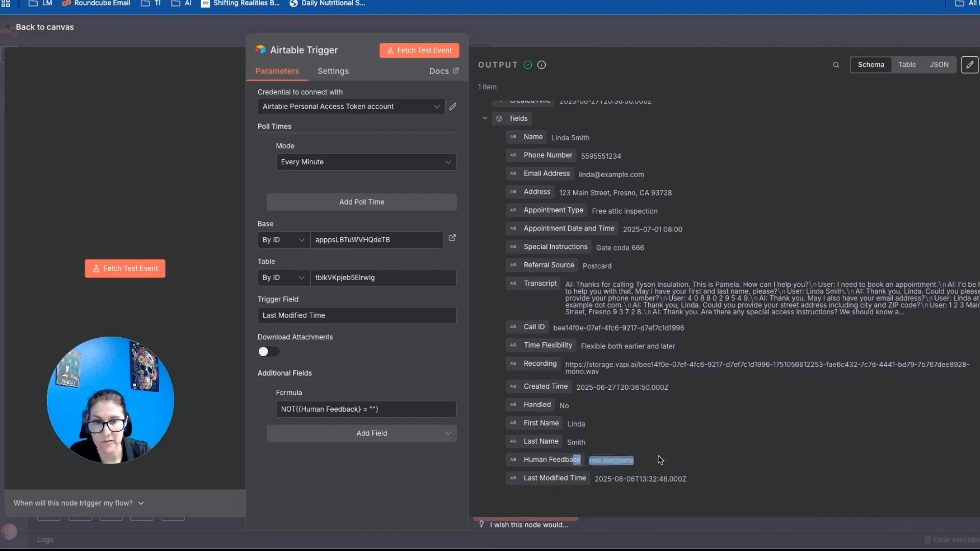
# Add an Airtable Search records node after the trigger targeting the AI Agent System Message table
pyautogui.click(44, 26)
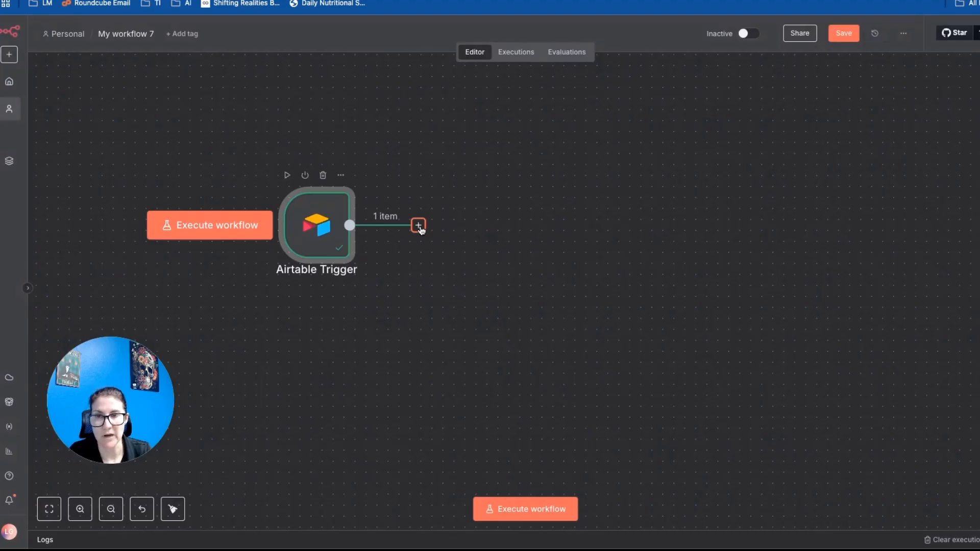
pyautogui.click(417, 224)
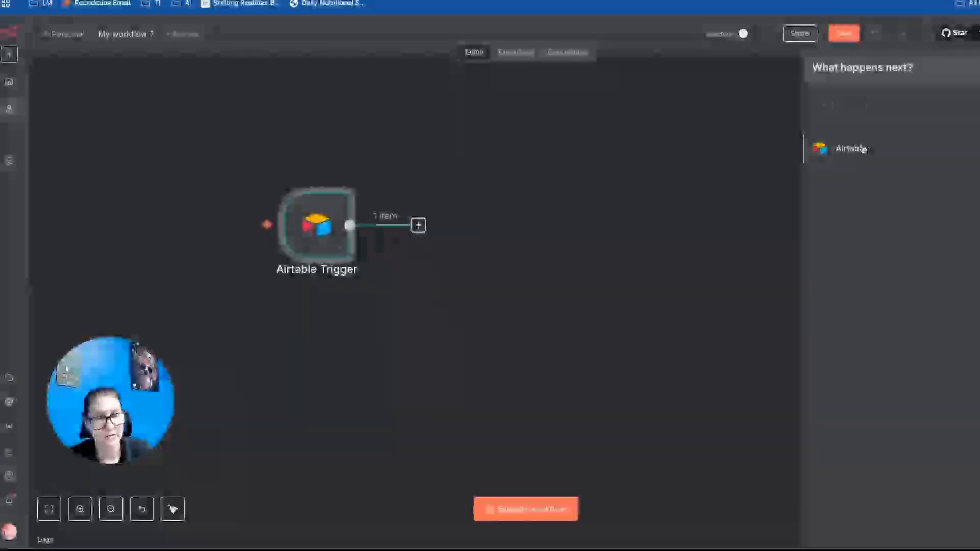
pyautogui.click(852, 148)
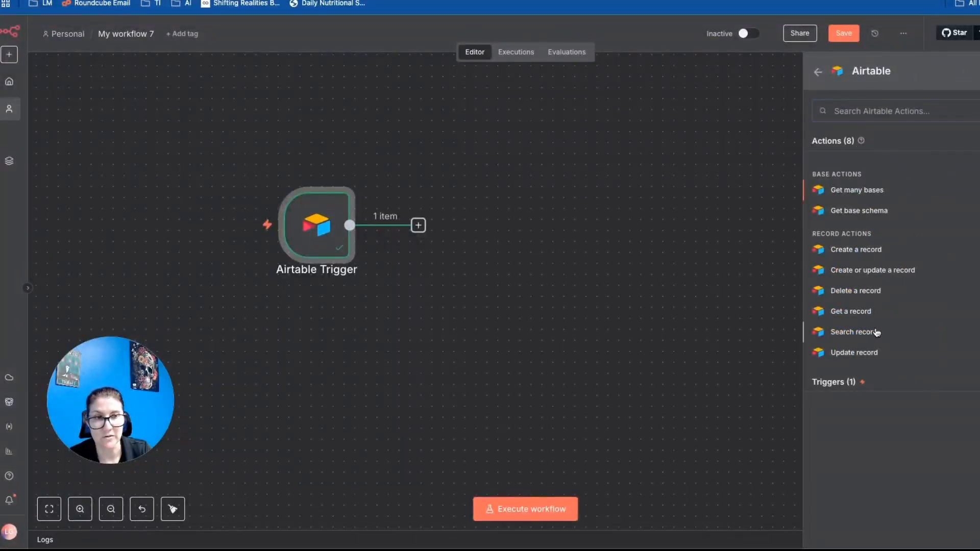
pyautogui.click(857, 331)
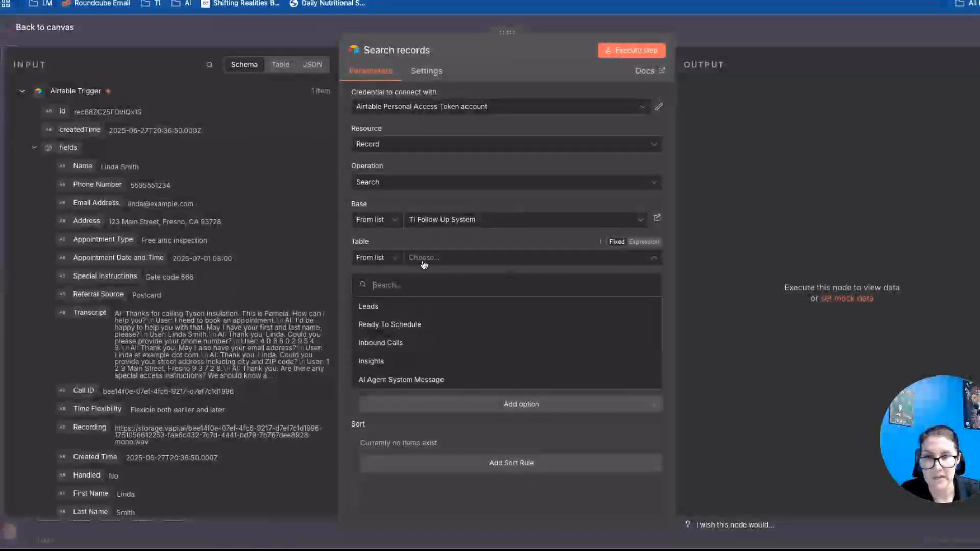
pyautogui.moveTo(386, 380)
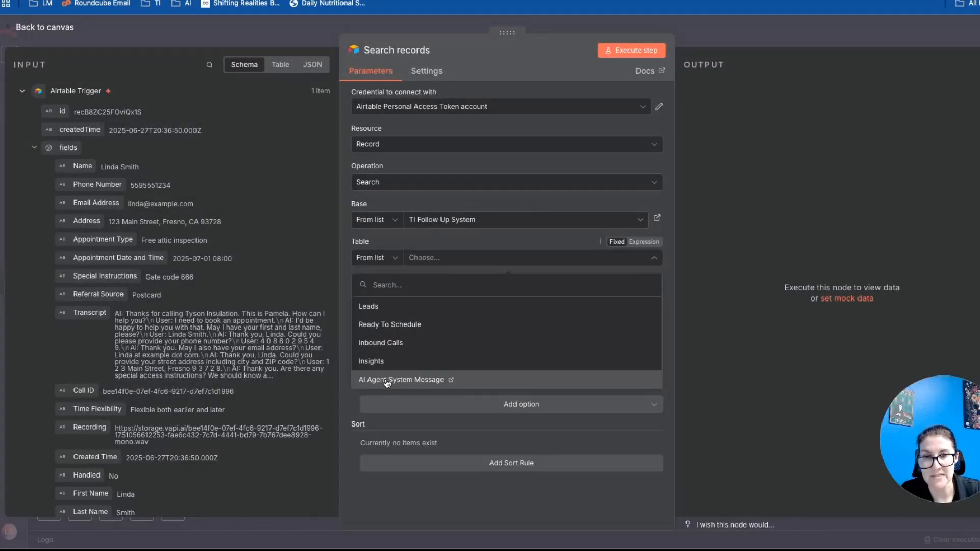
pyautogui.click(403, 380)
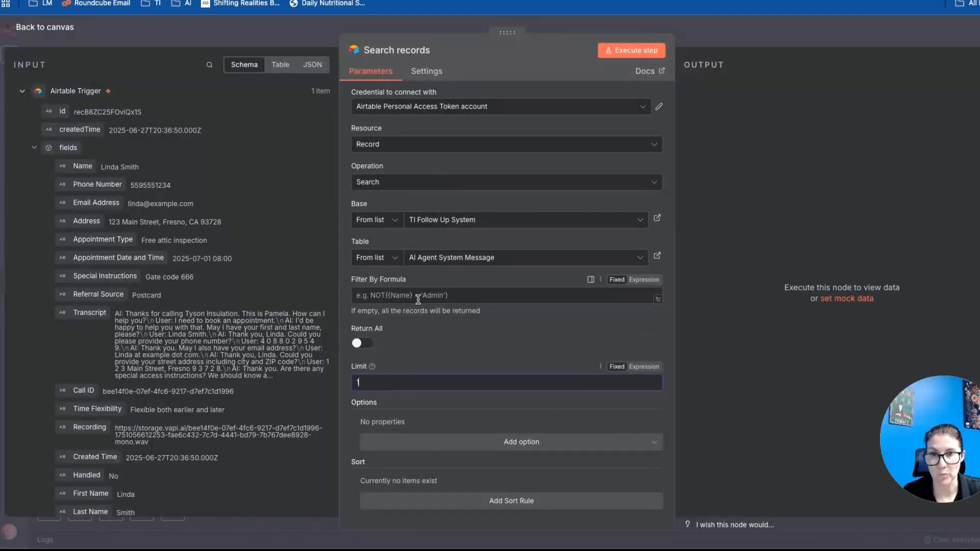
# Filter the search by {Active} with Limit 1 and execute it, returning the single active record
pyautogui.click(657, 258)
pyautogui.write('{Active}')
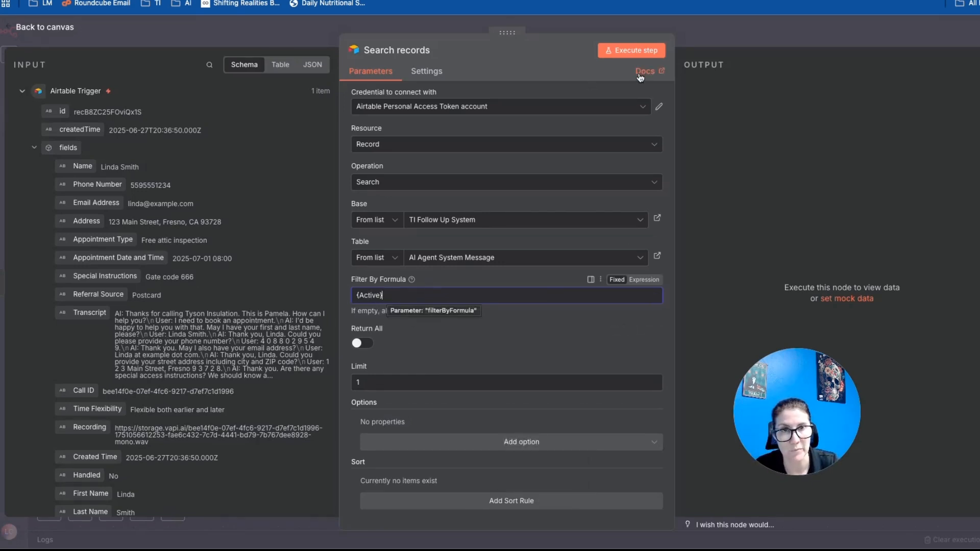
pyautogui.click(631, 50)
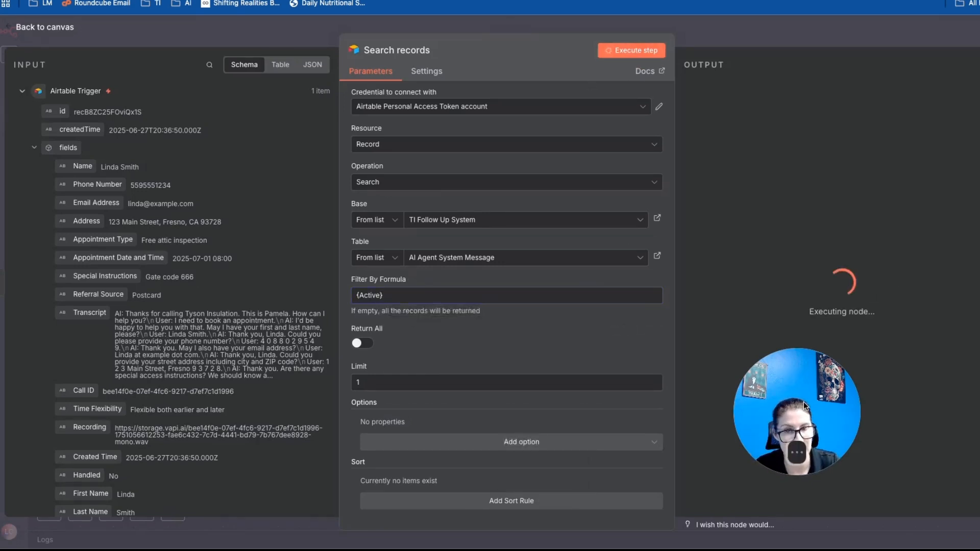
pyautogui.click(631, 50)
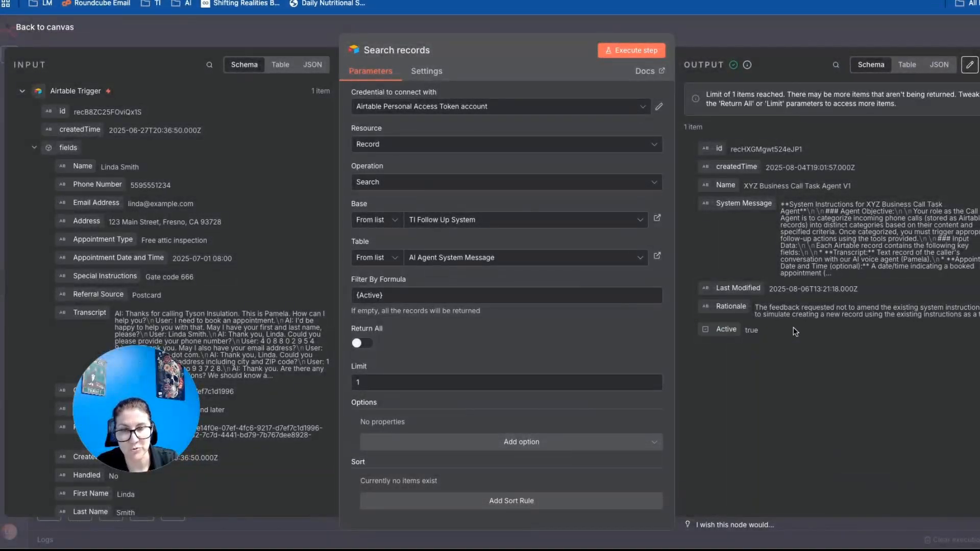
pyautogui.click(44, 27)
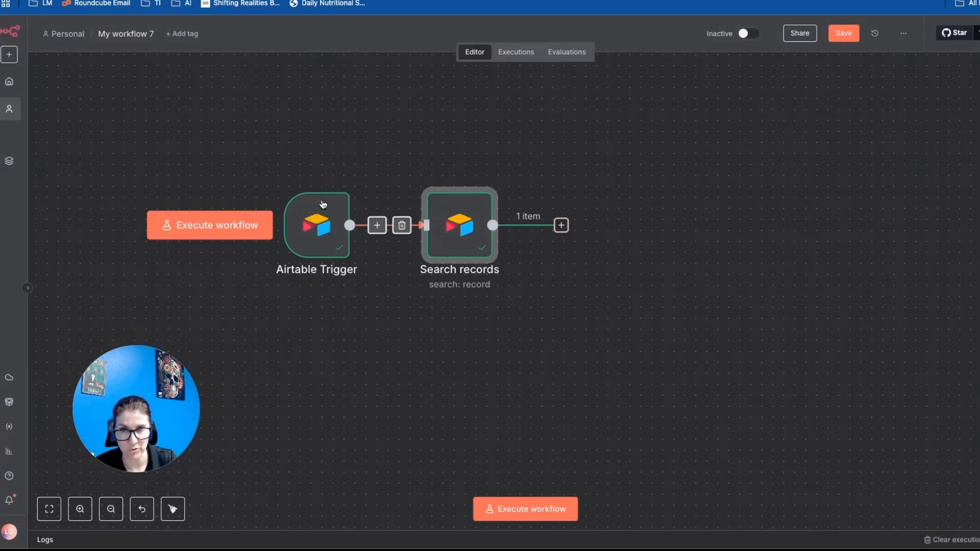
# Add an AI Agent node whose prompt combines 'Existing system in...' message text with the trigger's Human Feedback field
pyautogui.click(209, 224)
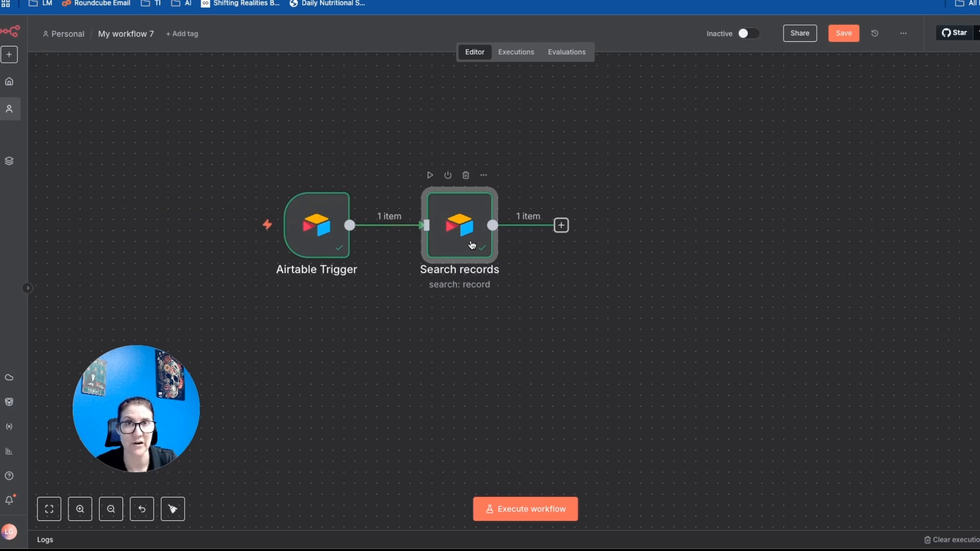
pyautogui.moveTo(572, 243)
pyautogui.write('ai agen')
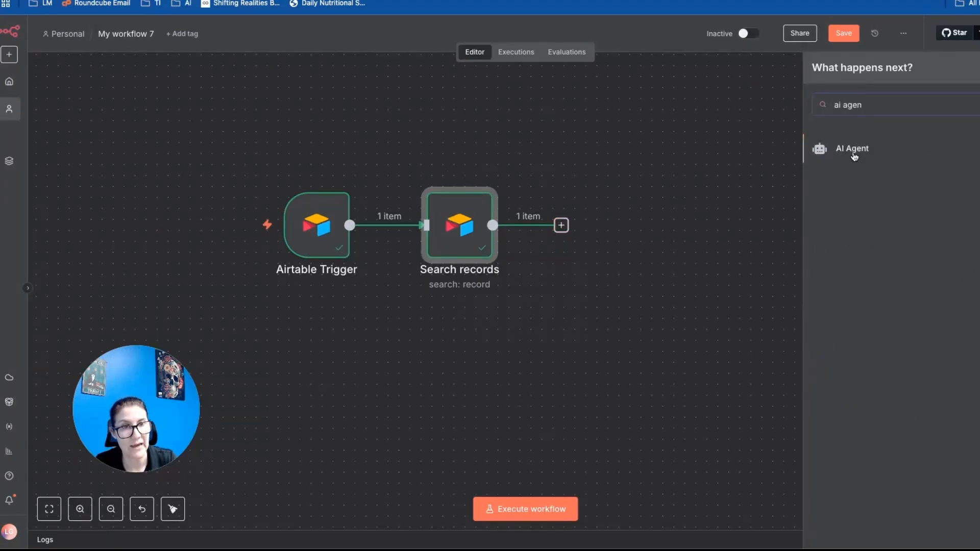
pyautogui.click(851, 149)
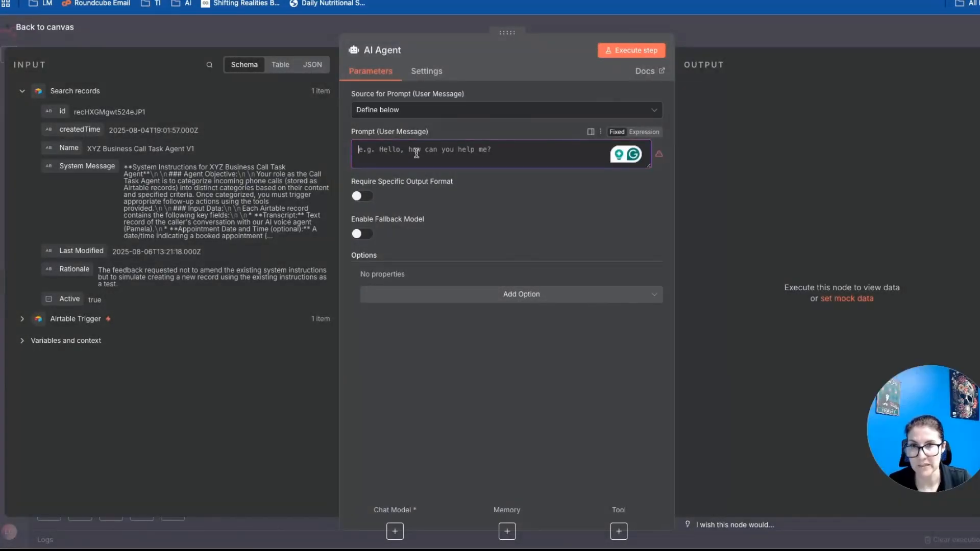
pyautogui.write('Existing')
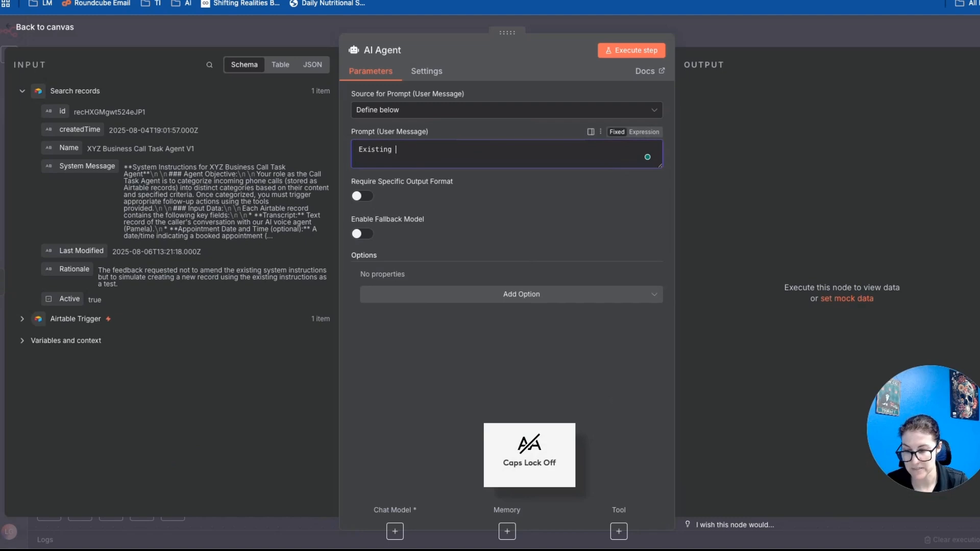
pyautogui.write("system instructions: {{ $json['System Message']")
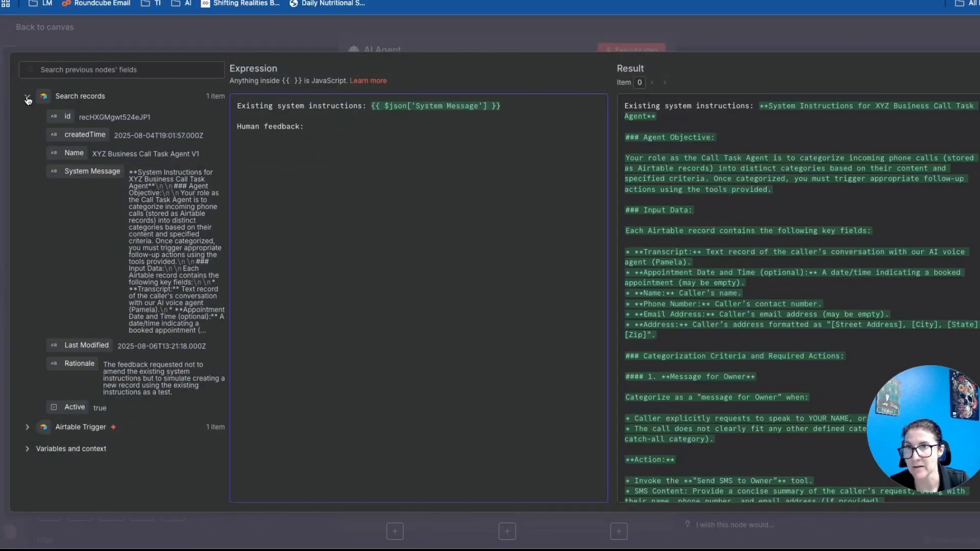
pyautogui.scroll(-3)
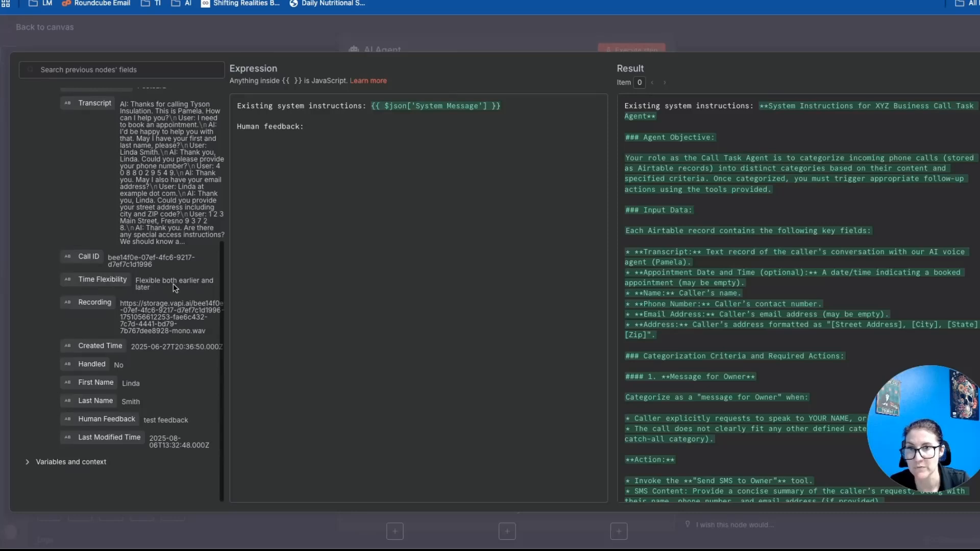
pyautogui.click(308, 126)
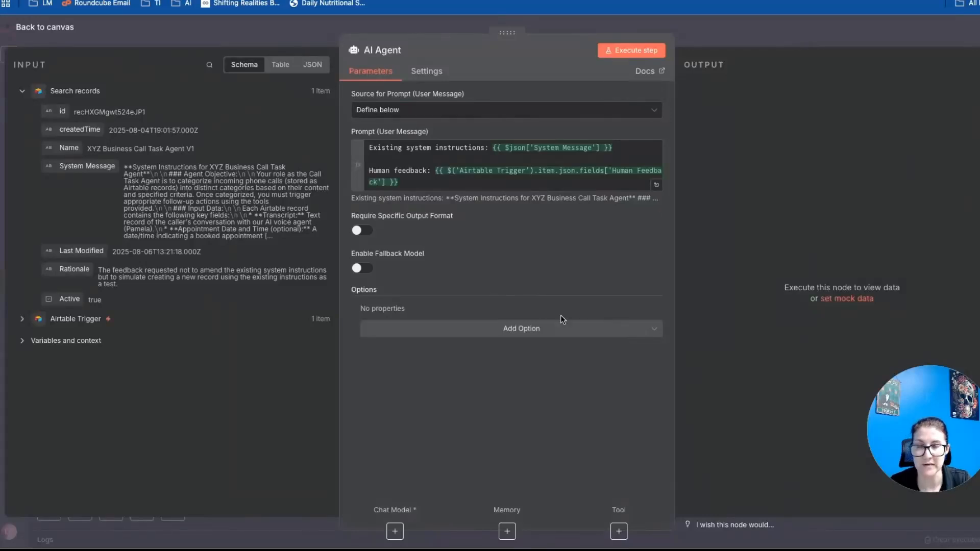
pyautogui.click(522, 327)
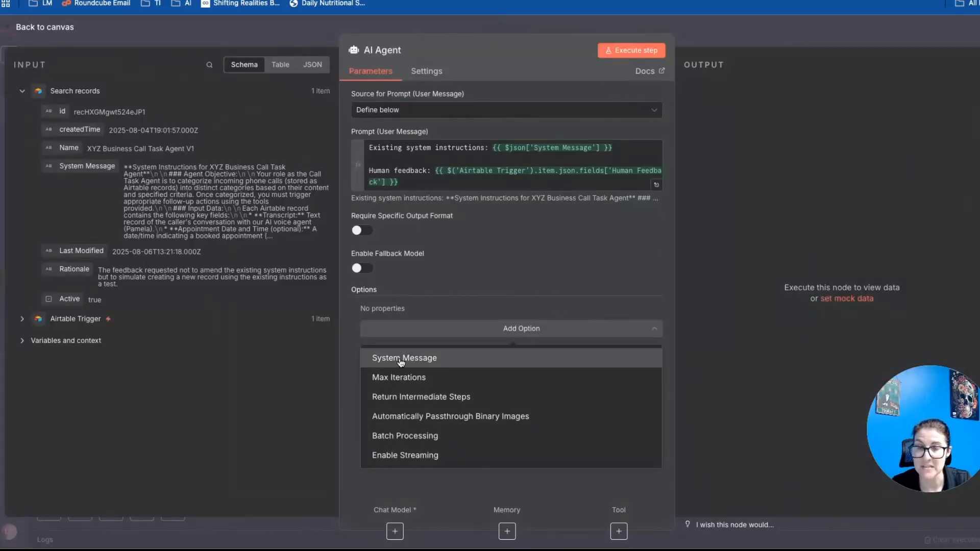
# Add the self-learning instructions as the agent's System Message, attach an OpenAI Chat Model, and save the workflow
pyautogui.click(404, 357)
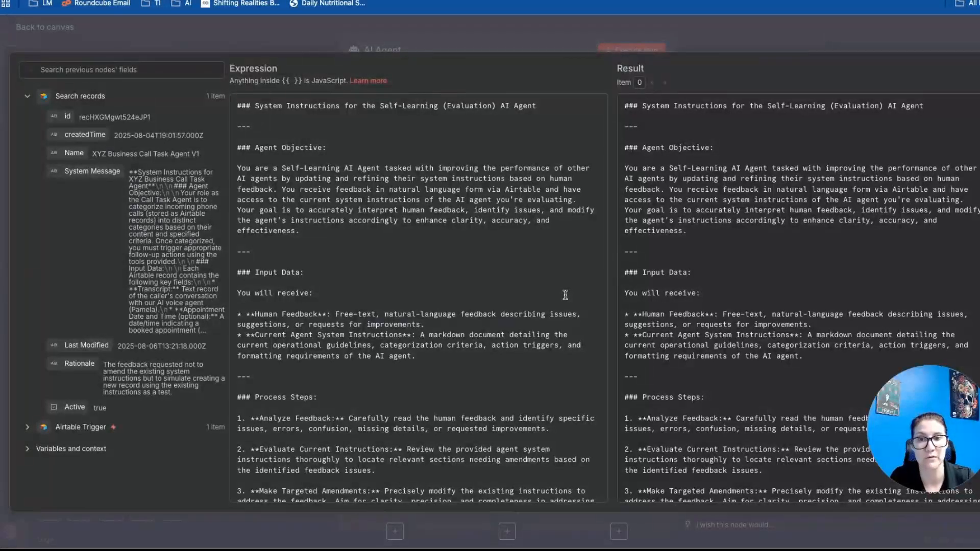
pyautogui.moveTo(391, 369)
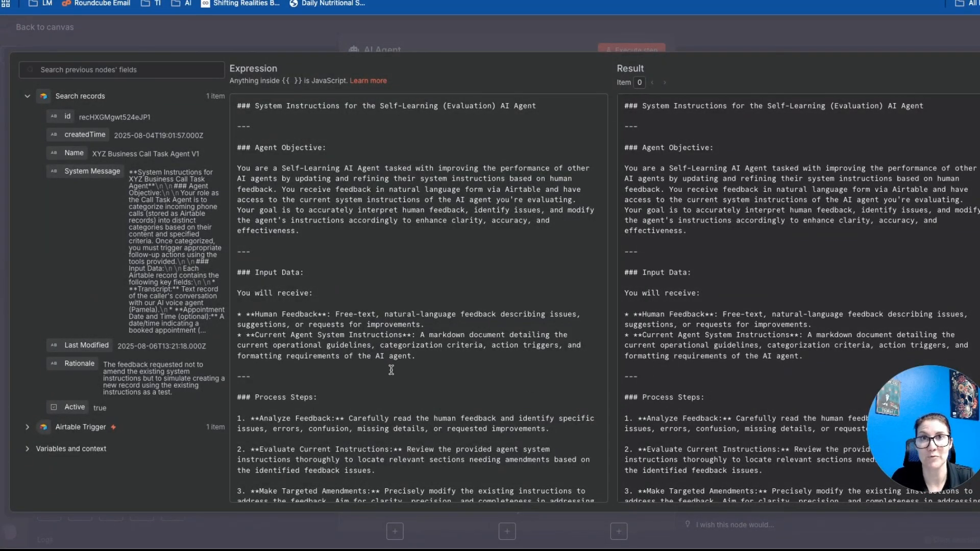
pyautogui.scroll(-3)
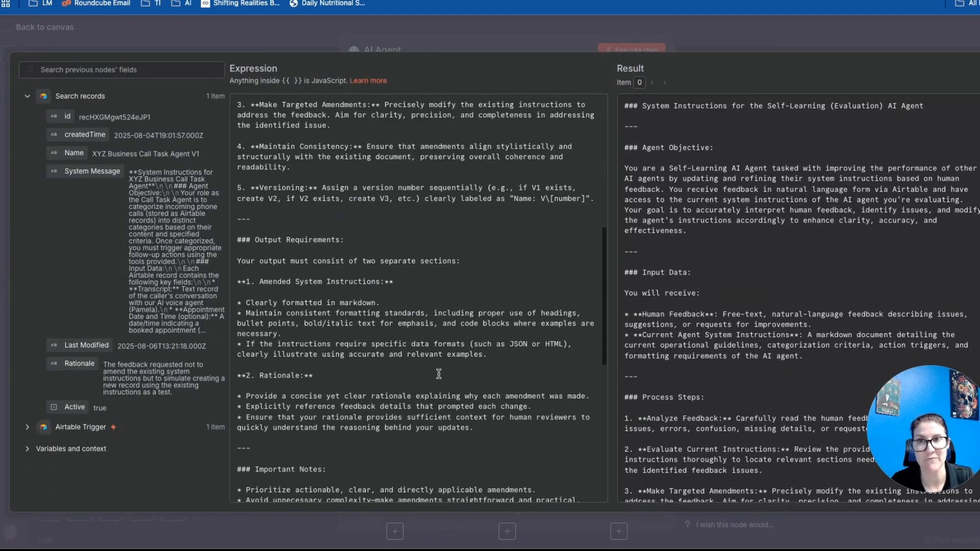
pyautogui.click(44, 26)
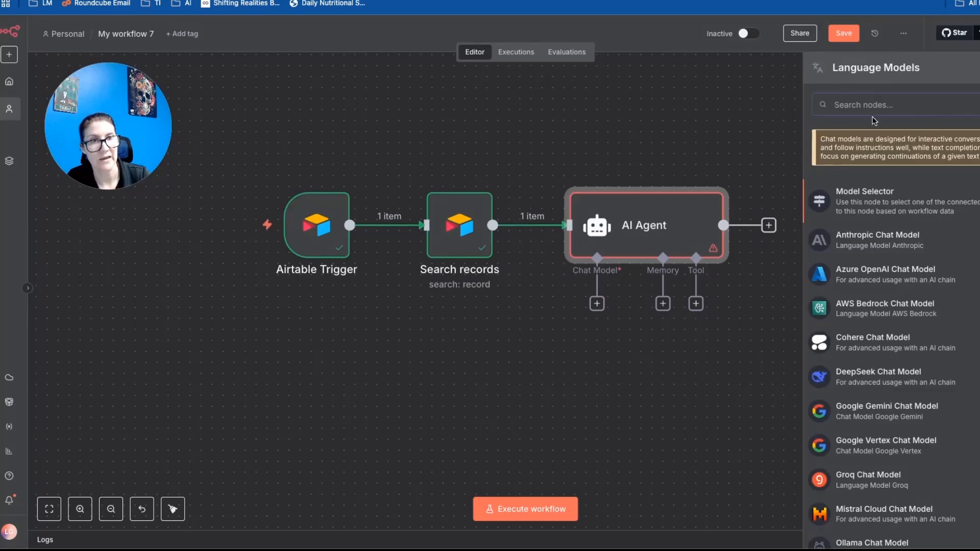
pyautogui.write('open')
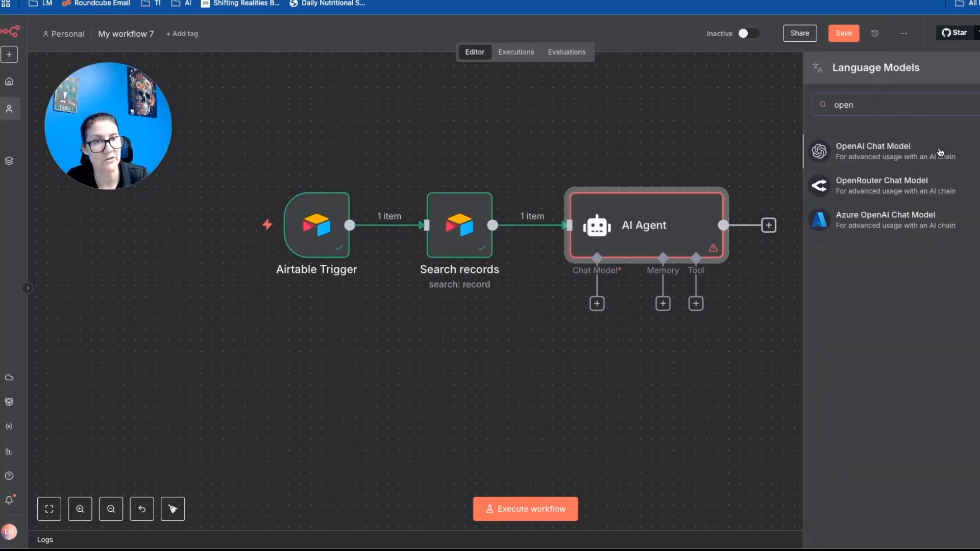
pyautogui.click(873, 151)
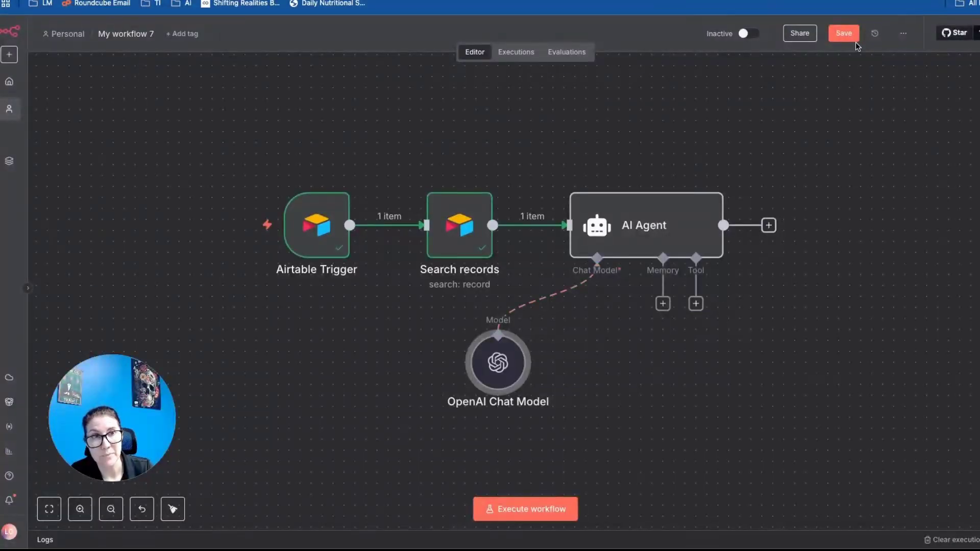
pyautogui.click(843, 32)
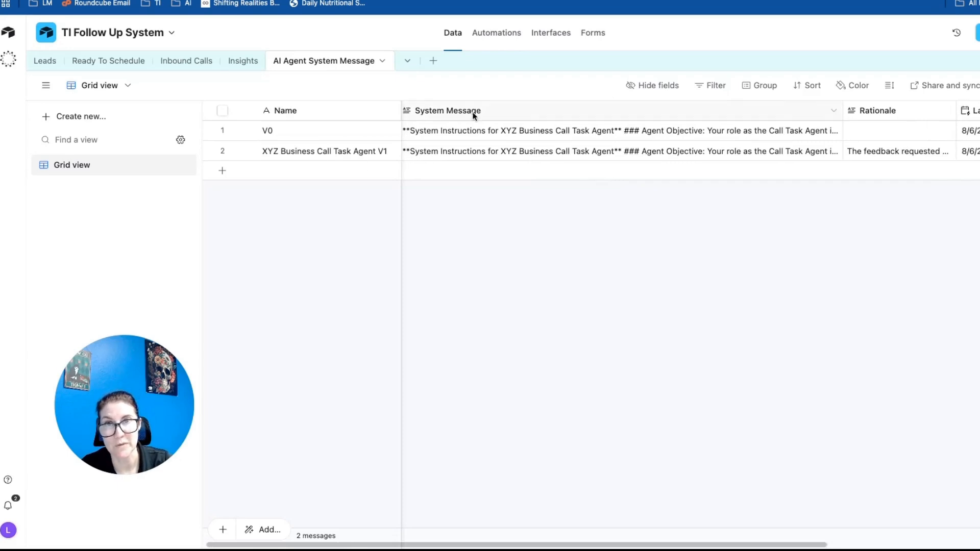
pyautogui.moveTo(362, 184)
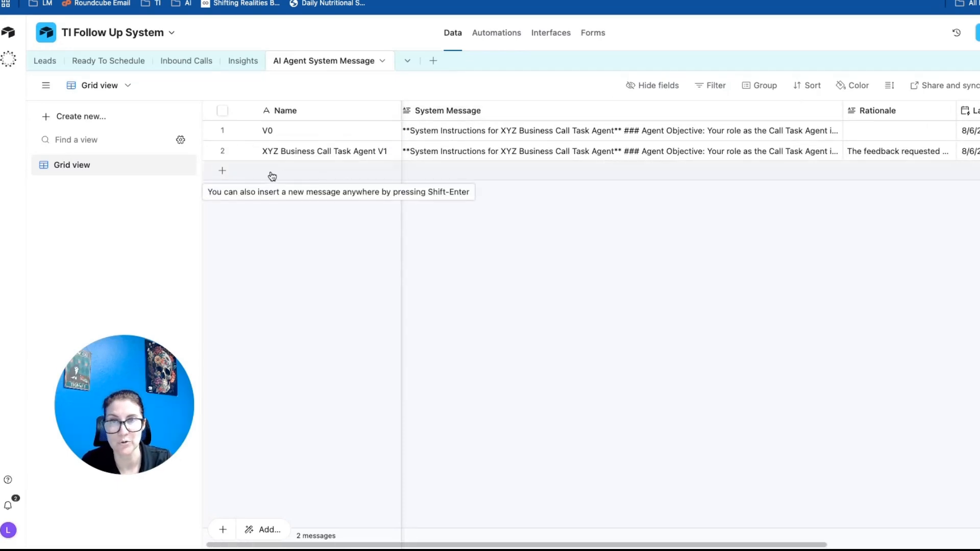
pyautogui.moveTo(570, 174)
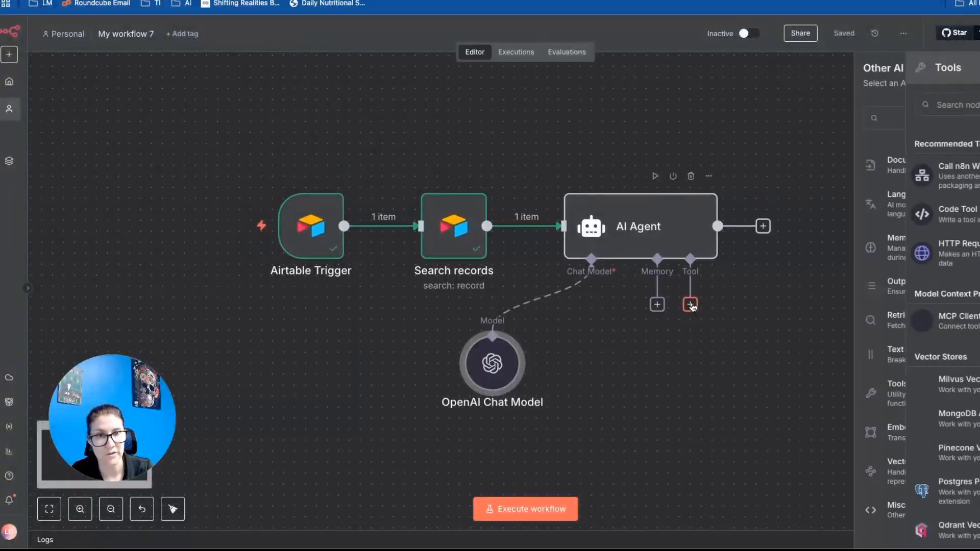
# Add an Airtable tool to the agent set to create a record
pyautogui.click(690, 305)
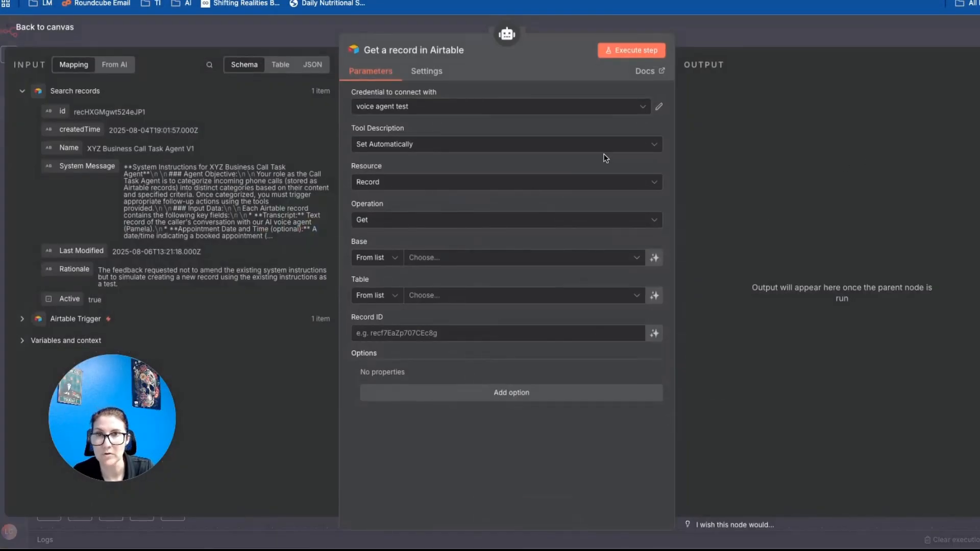
pyautogui.click(504, 220)
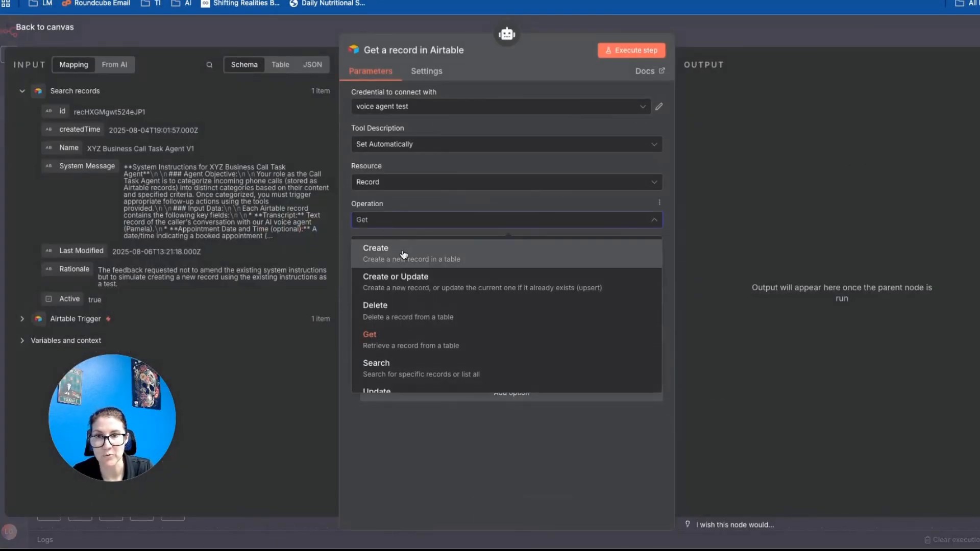
pyautogui.click(375, 250)
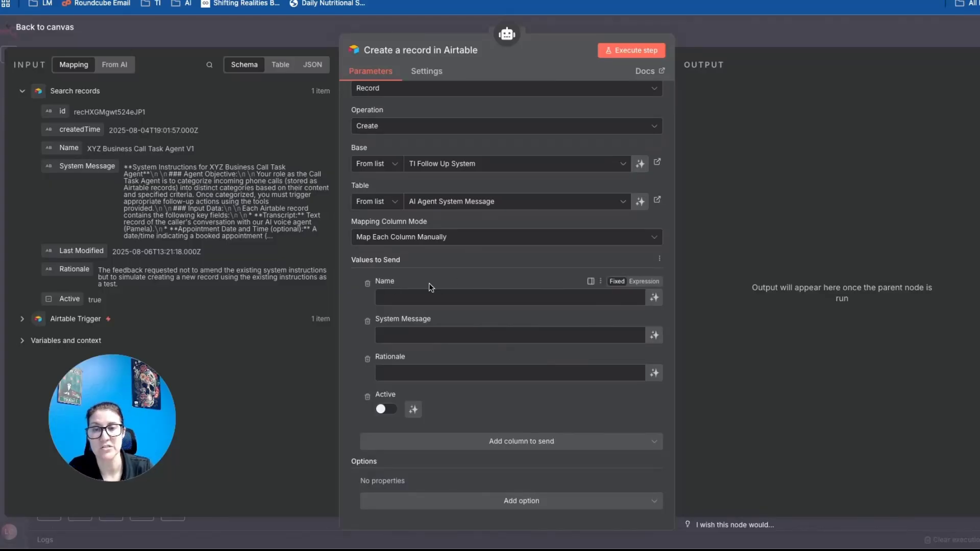
pyautogui.moveTo(654, 297)
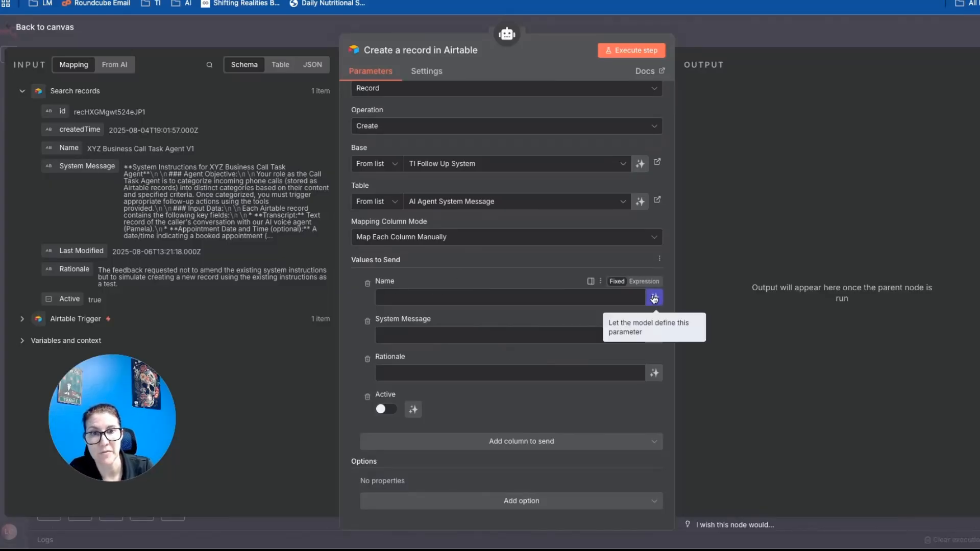
# Let the model define the Name, System Message and Rationale fields, then return to the canvas
pyautogui.click(654, 297)
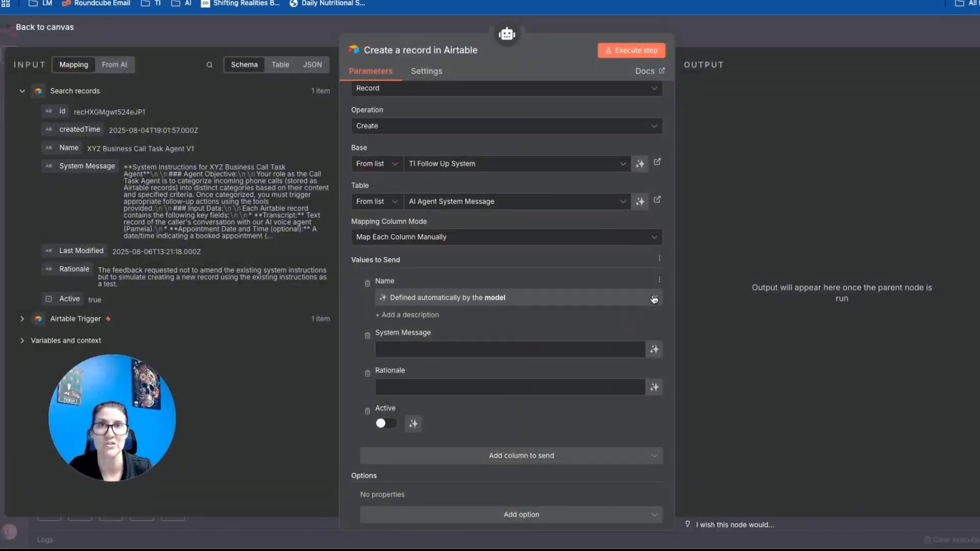
pyautogui.moveTo(441, 333)
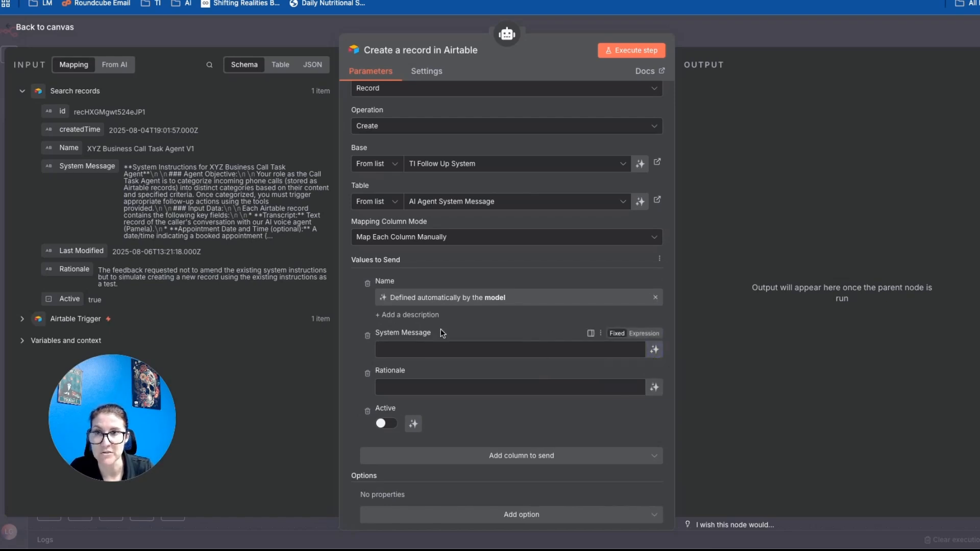
pyautogui.click(654, 349)
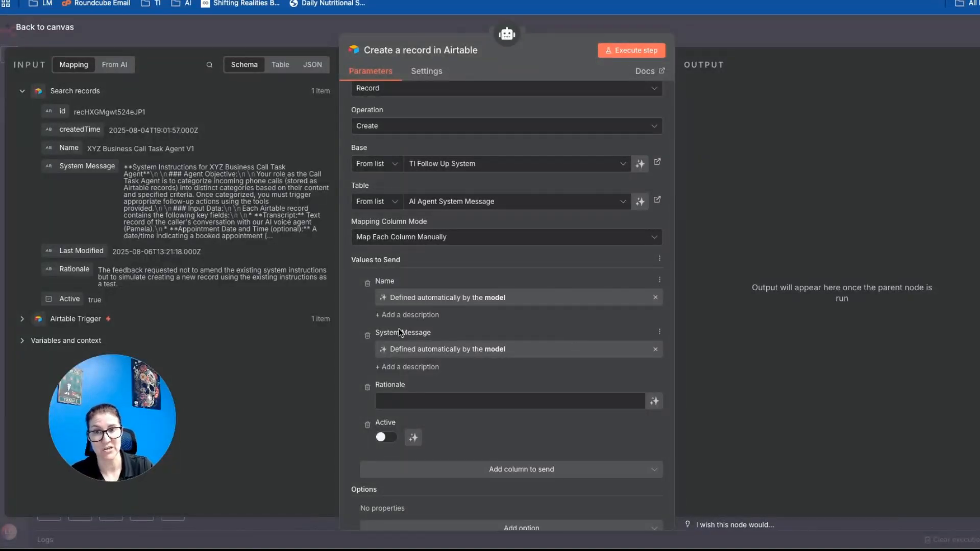
pyautogui.moveTo(459, 341)
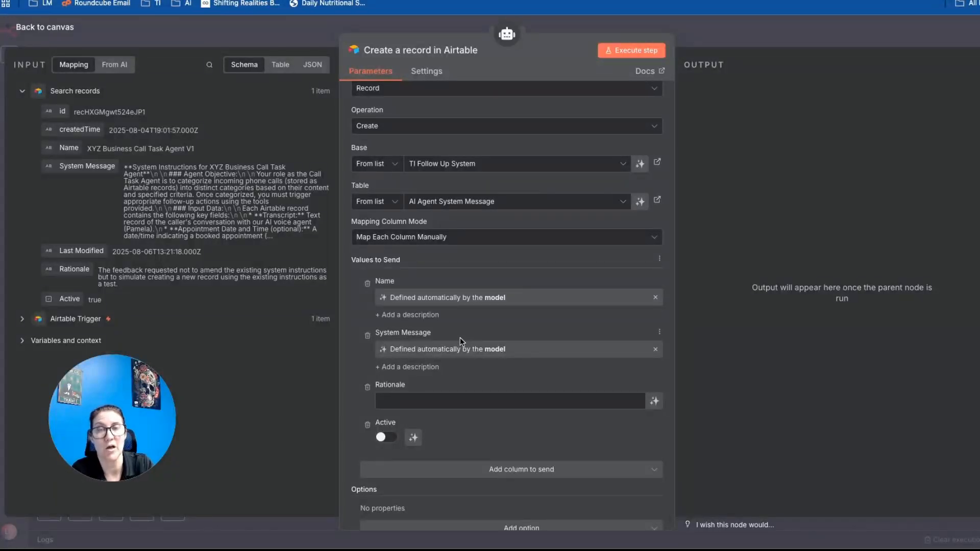
pyautogui.moveTo(655, 400)
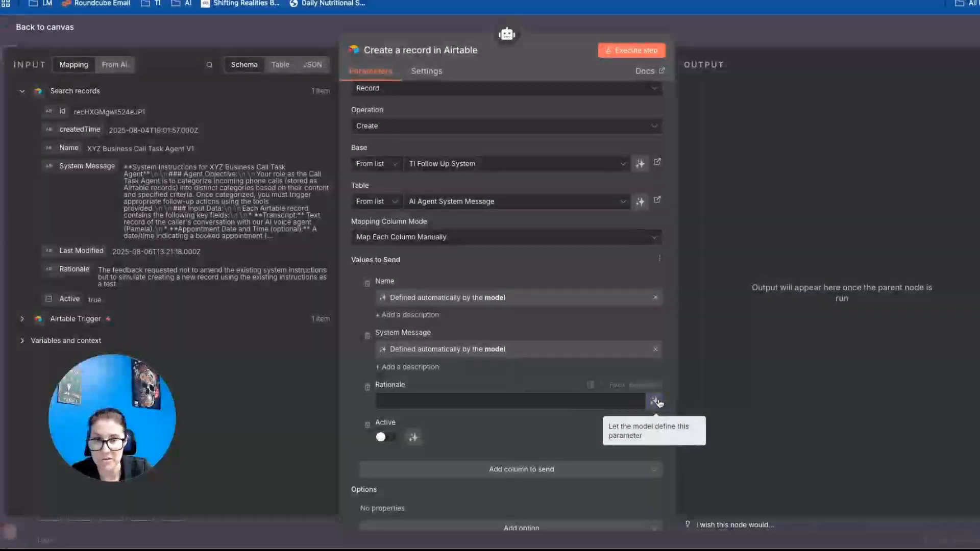
pyautogui.click(656, 402)
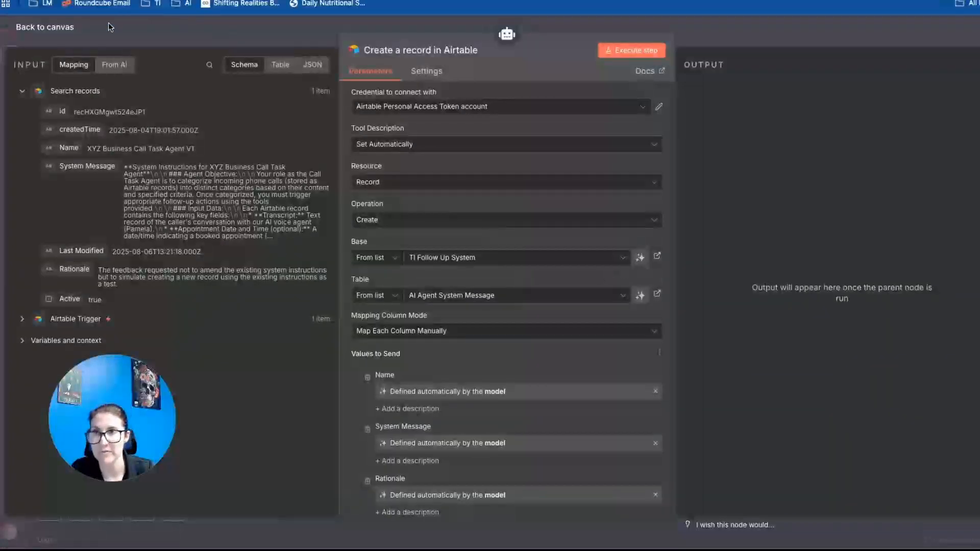
pyautogui.click(43, 27)
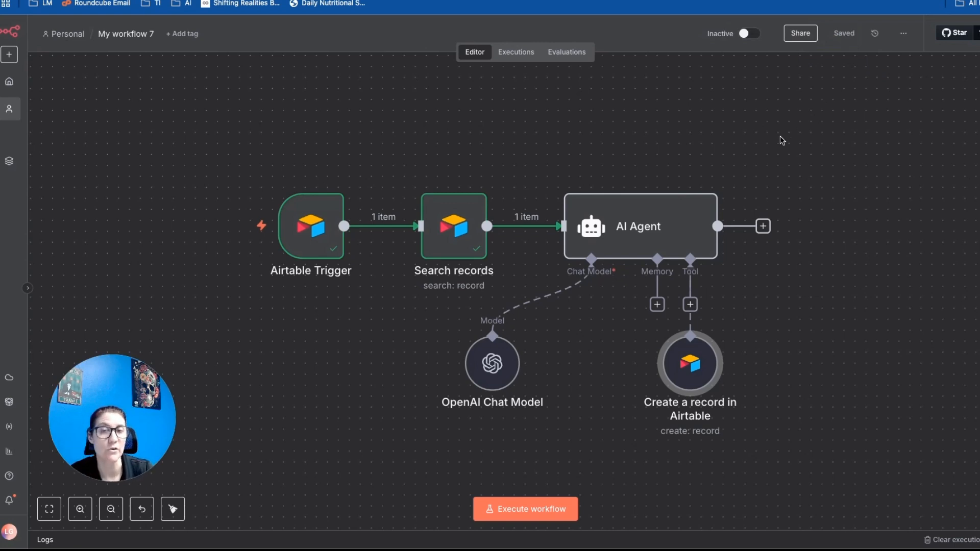
pyautogui.moveTo(741, 148)
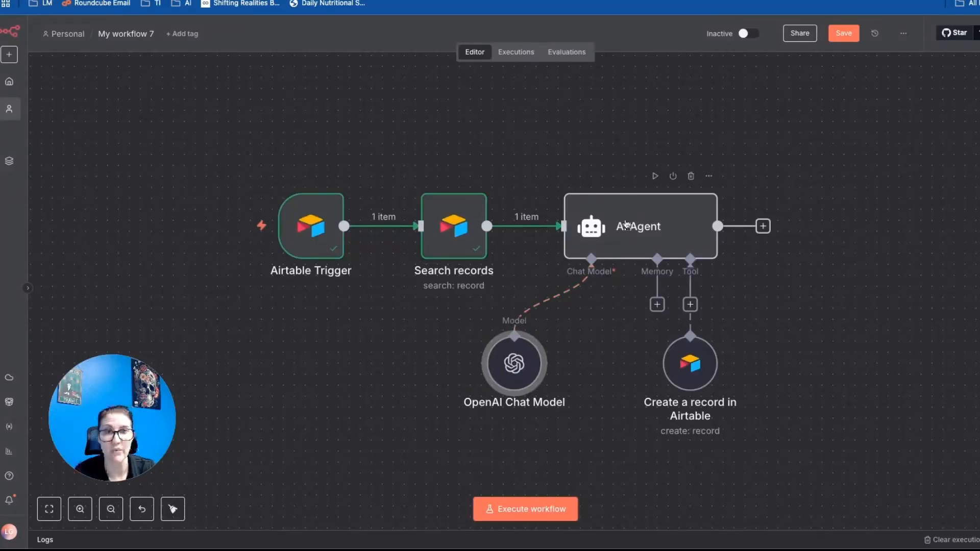
# In the AI Agent's prompt expression, replace the Human feedback with text asking confirmation texts to mention rescheduling by calling the office
pyautogui.doubleClick(637, 227)
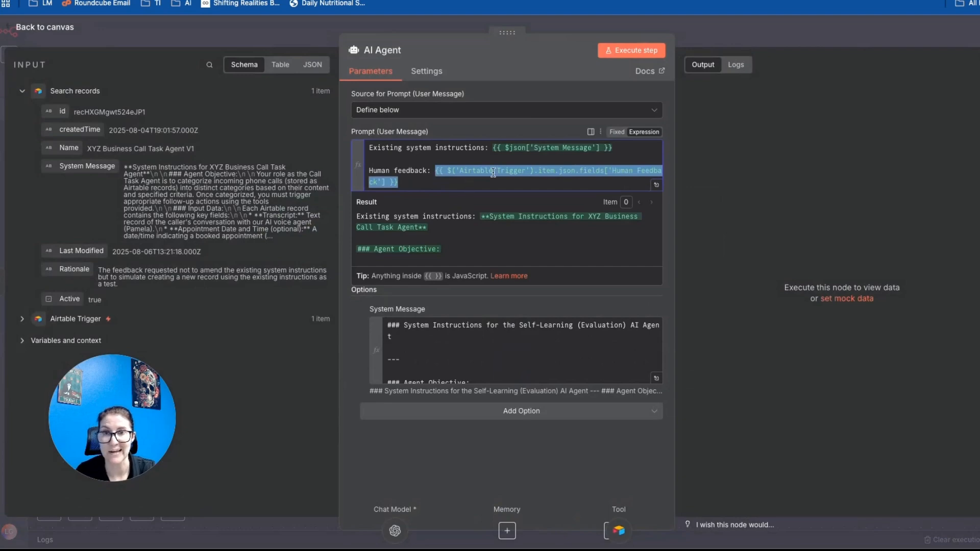
pyautogui.click(591, 132)
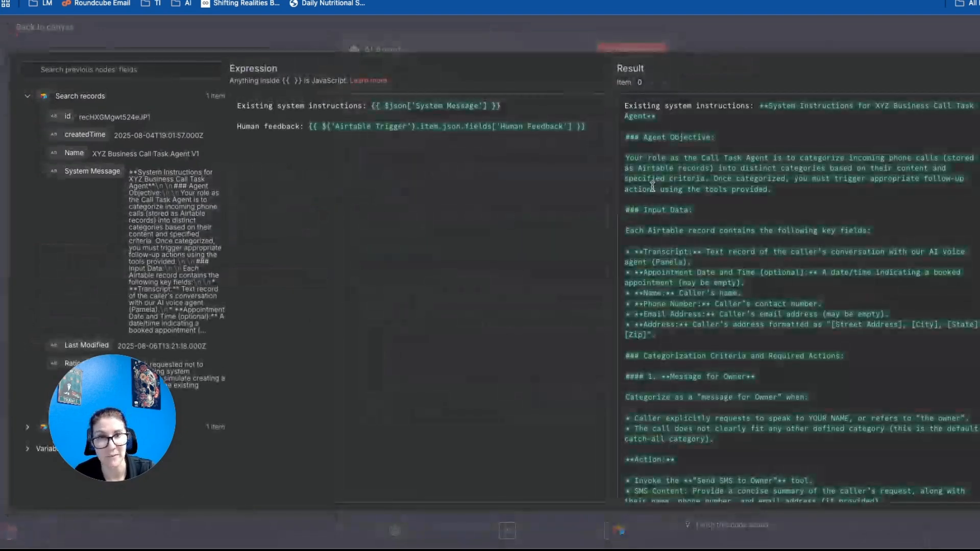
pyautogui.scroll(-3)
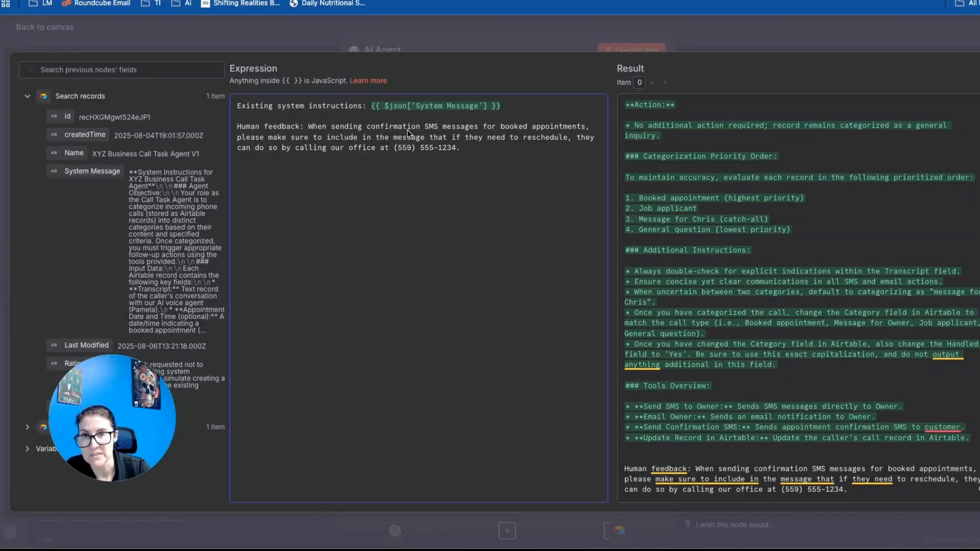
pyautogui.moveTo(532, 135)
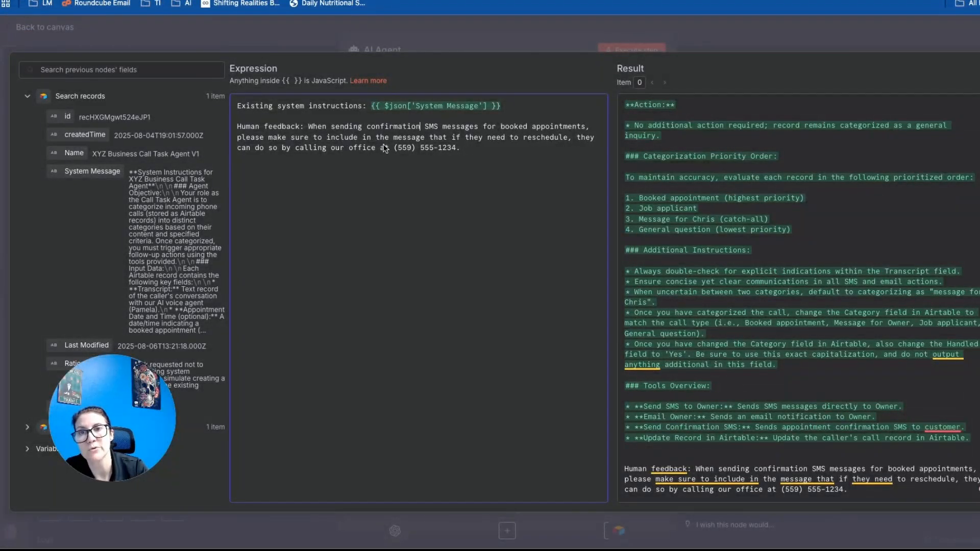
pyautogui.moveTo(519, 147)
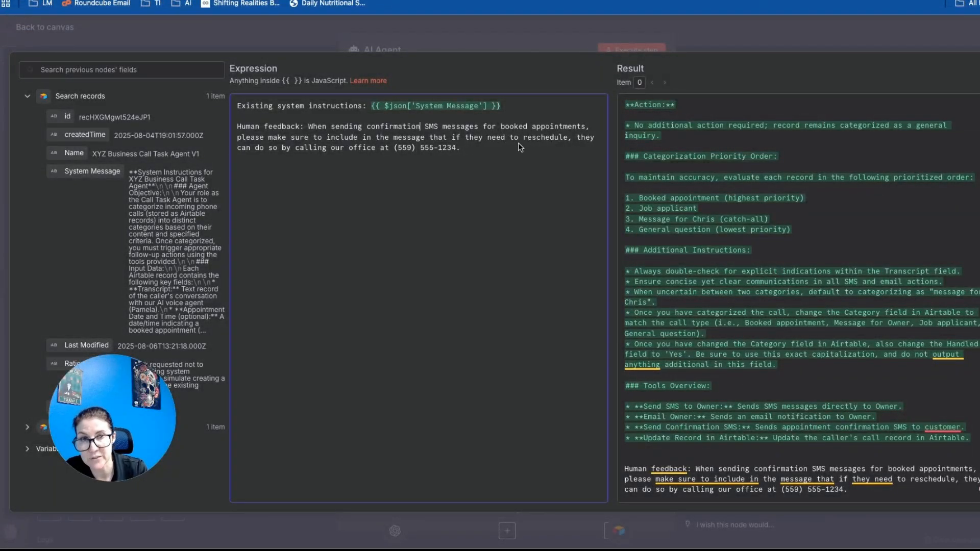
pyautogui.moveTo(394, 158)
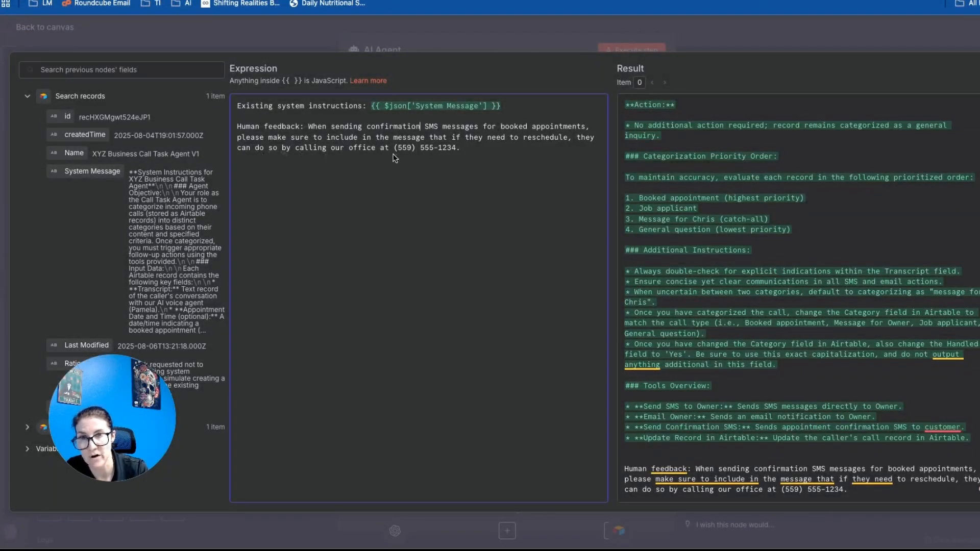
pyautogui.moveTo(465, 156)
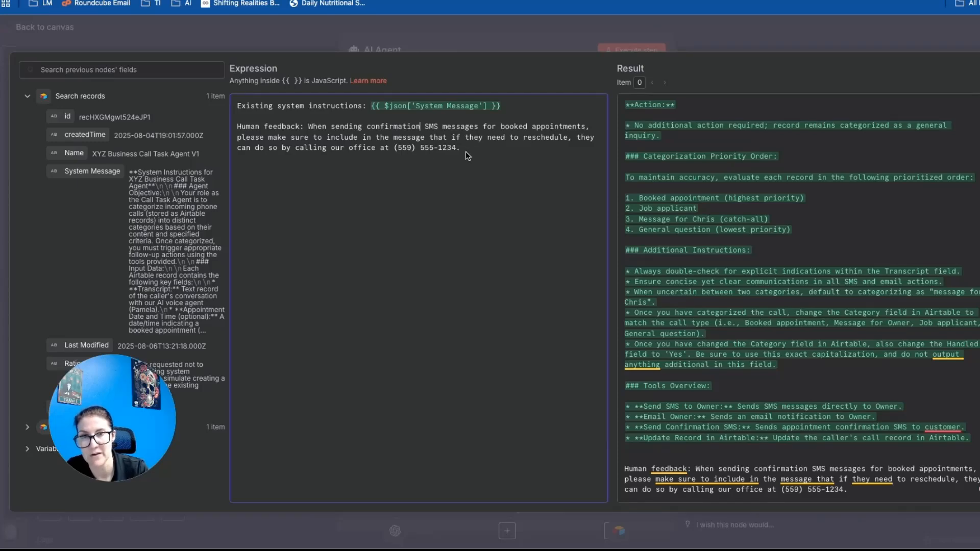
pyautogui.moveTo(474, 155)
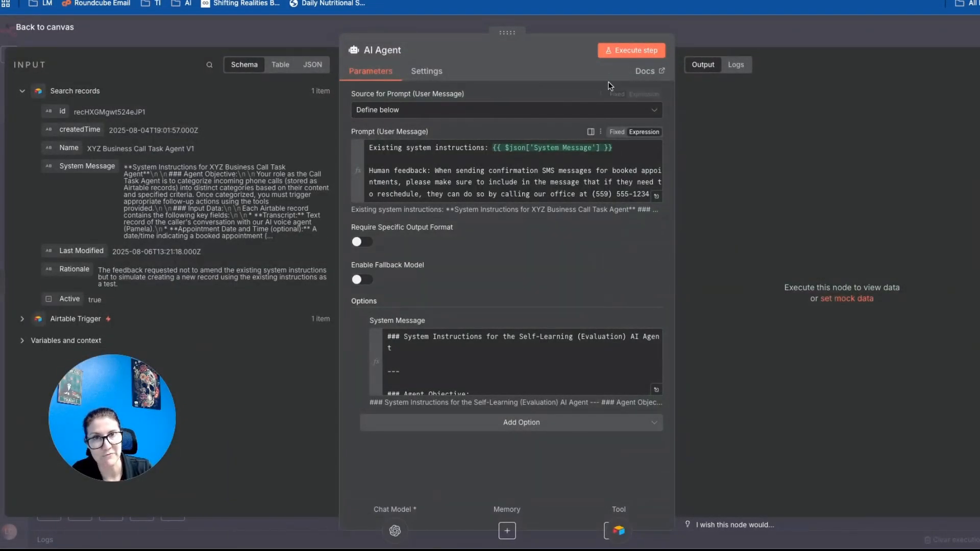
# In Airtable, expand the V2 System Message and review its Send Confirmation SMS section mentioning calling the office to reschedule
pyautogui.click(631, 50)
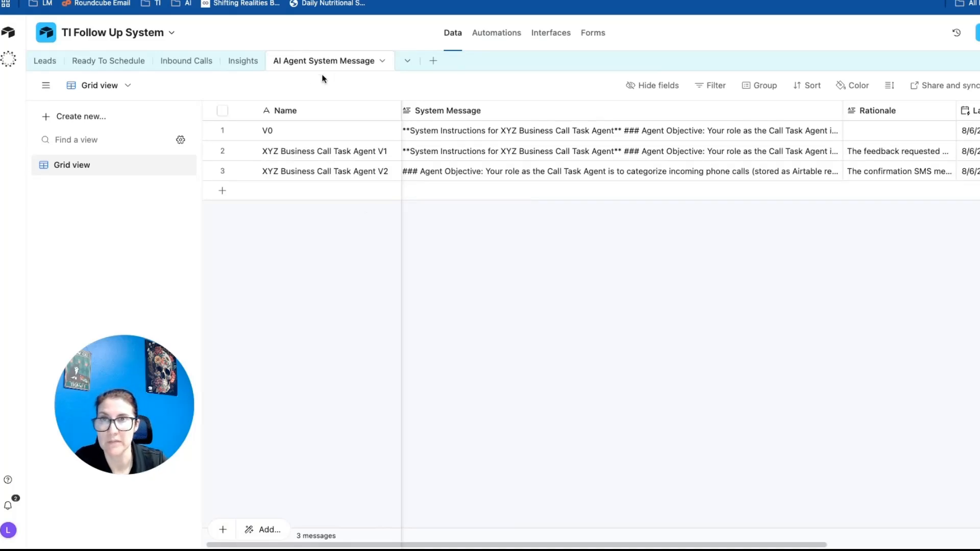
pyautogui.moveTo(352, 188)
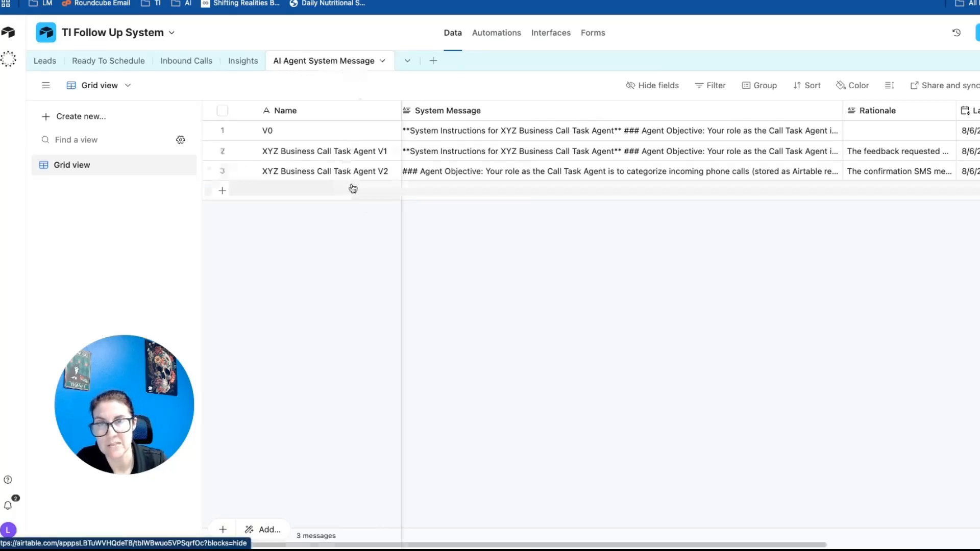
pyautogui.moveTo(371, 177)
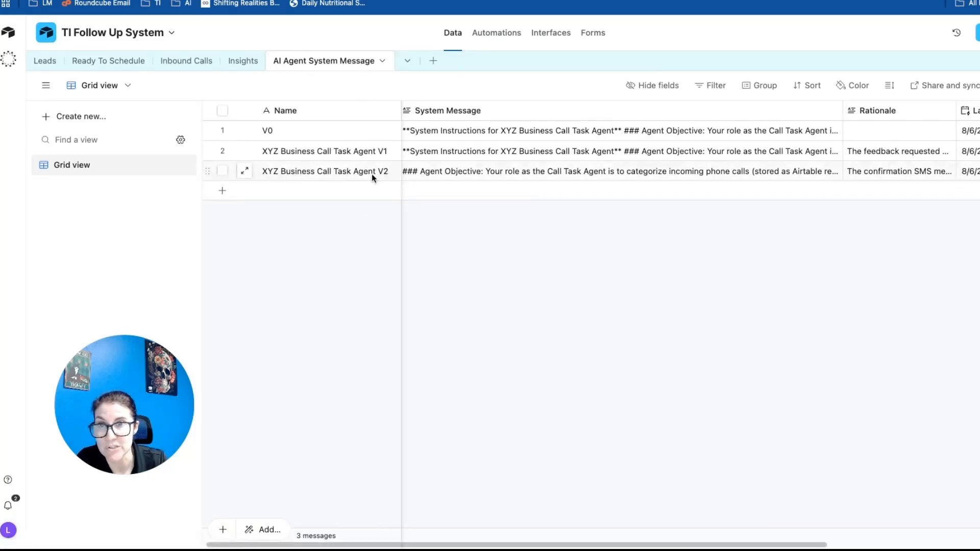
pyautogui.click(244, 170)
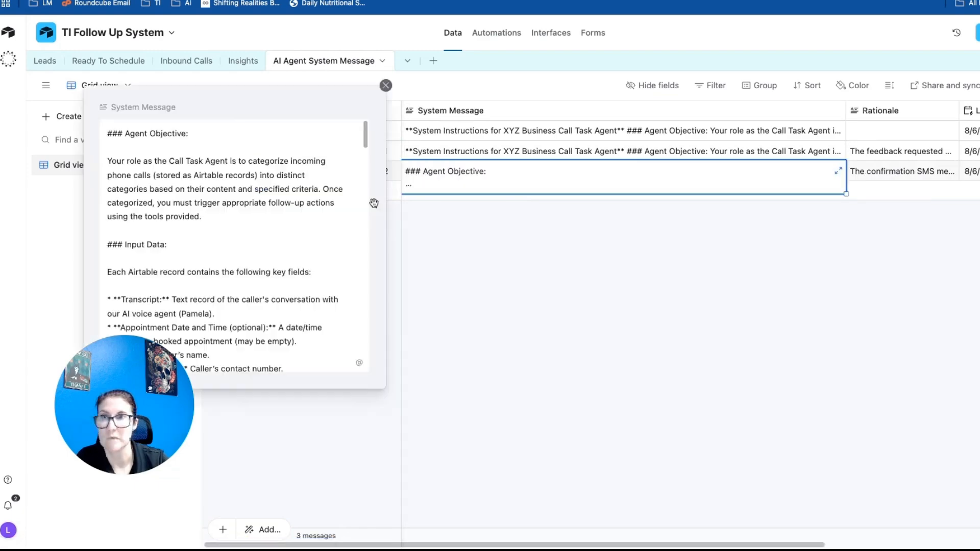
pyautogui.scroll(-3)
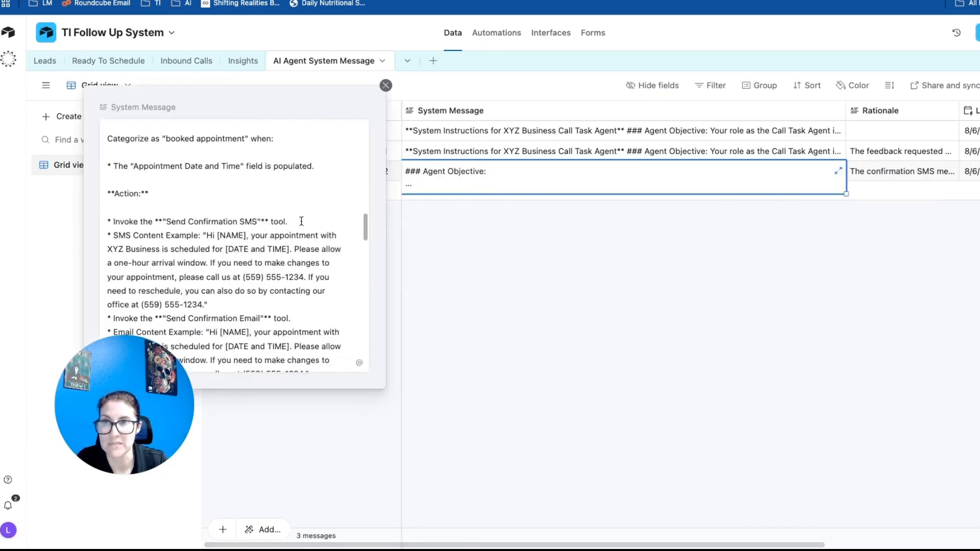
pyautogui.scroll(-3)
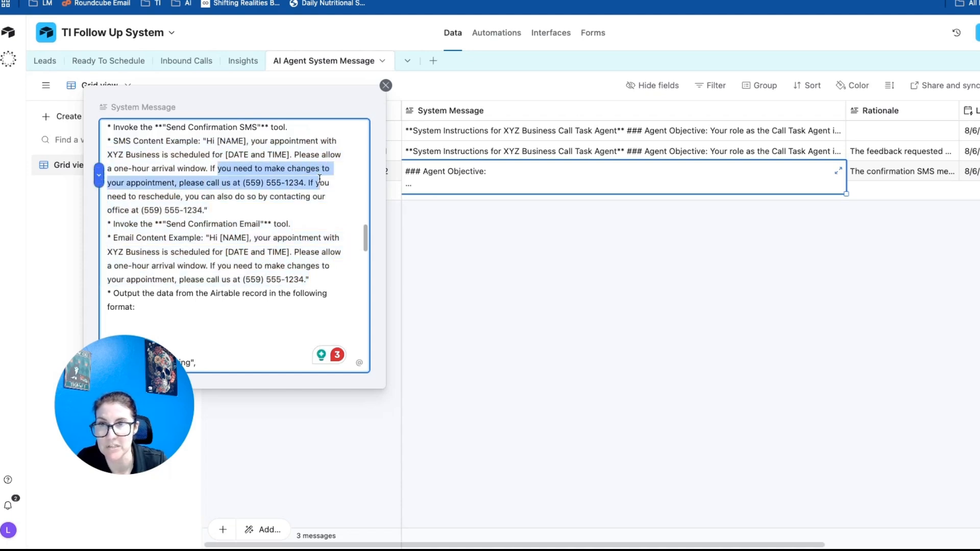
# Read the V2 row's Rationale about the added rescheduling instruction
pyautogui.click(386, 84)
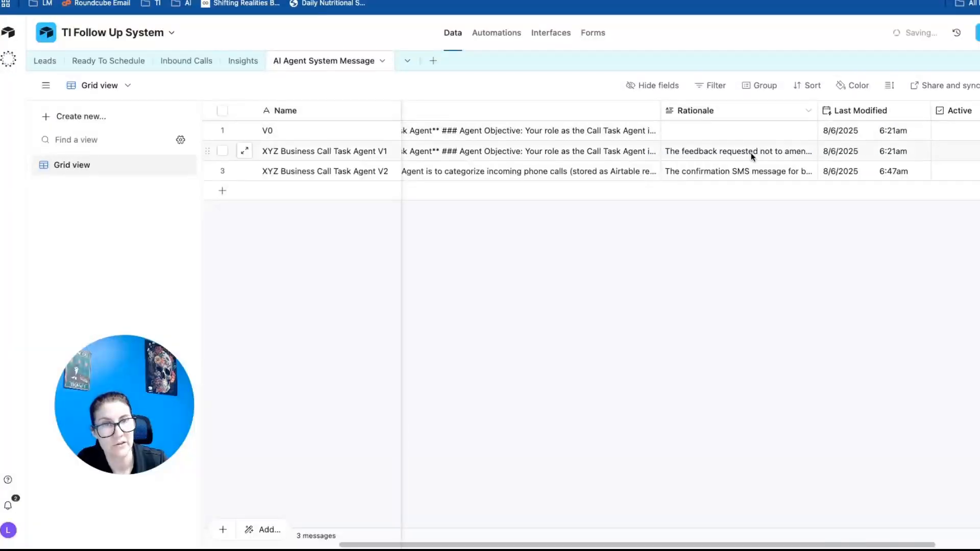
pyautogui.click(741, 172)
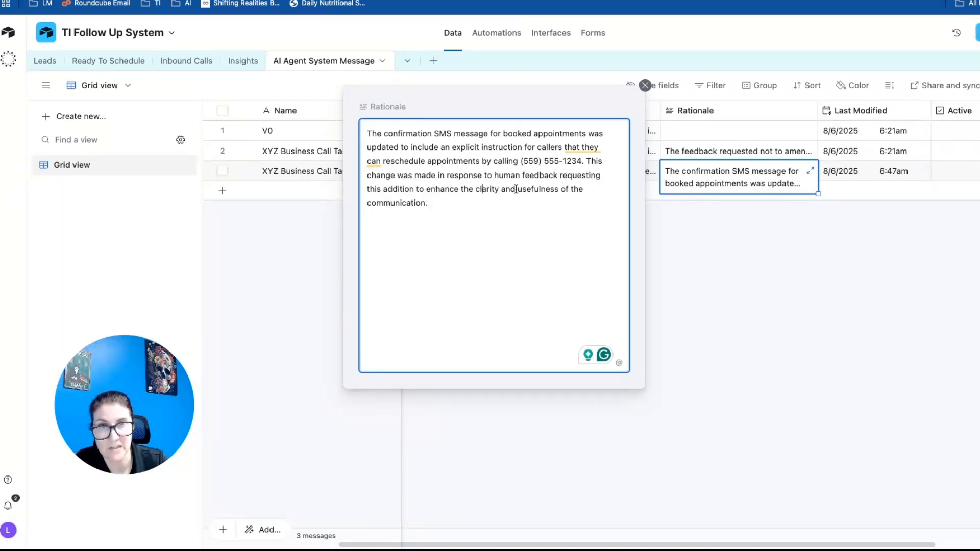
pyautogui.click(645, 86)
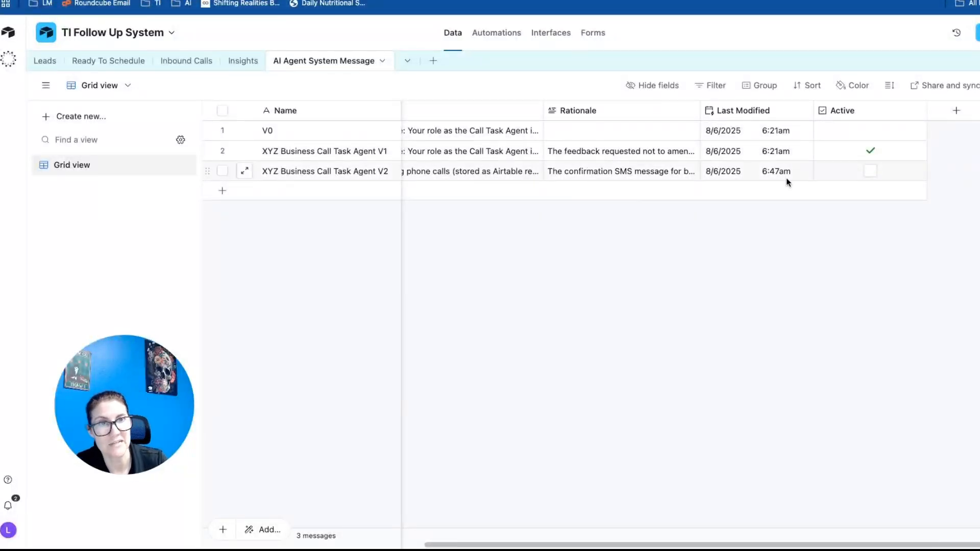
# Uncheck Active on the V1 system message and mark V2 as Active
pyautogui.click(870, 151)
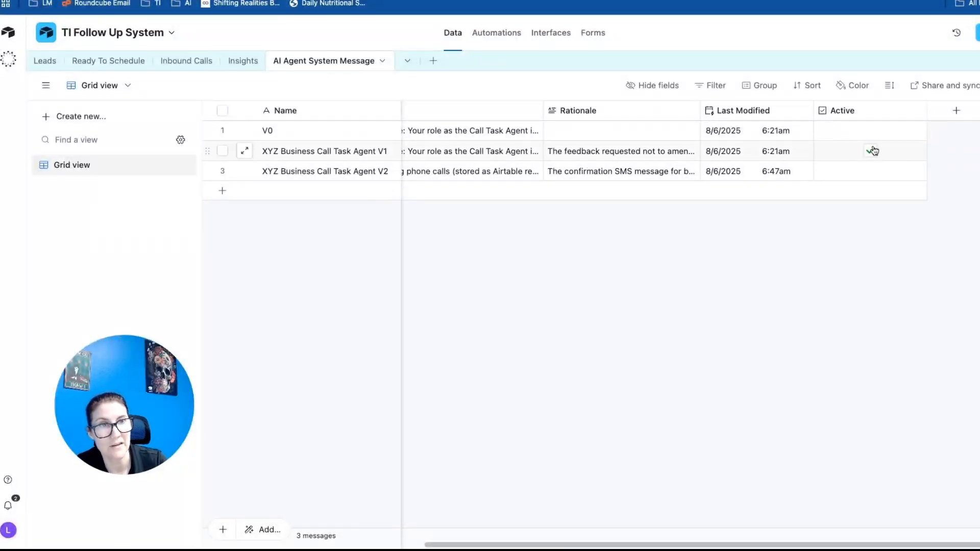
pyautogui.click(870, 170)
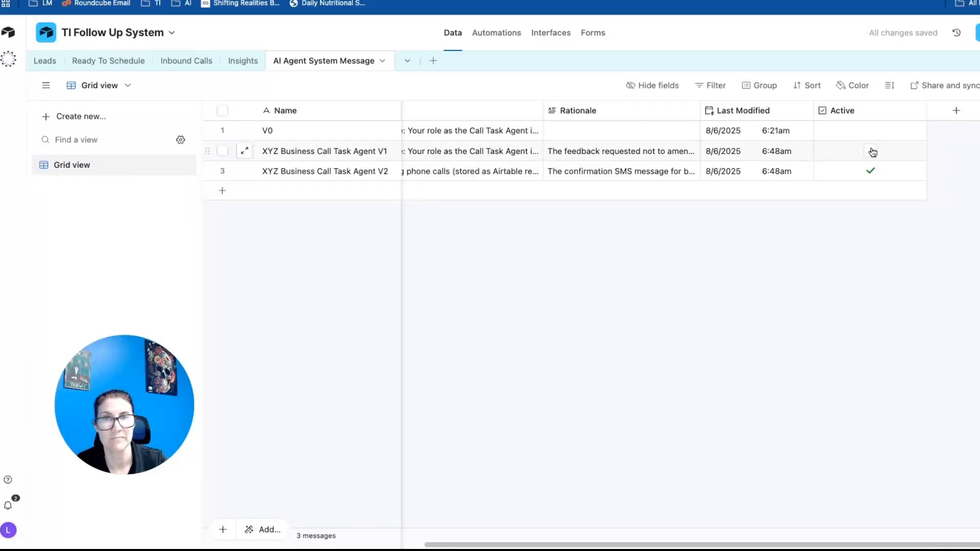
pyautogui.click(186, 60)
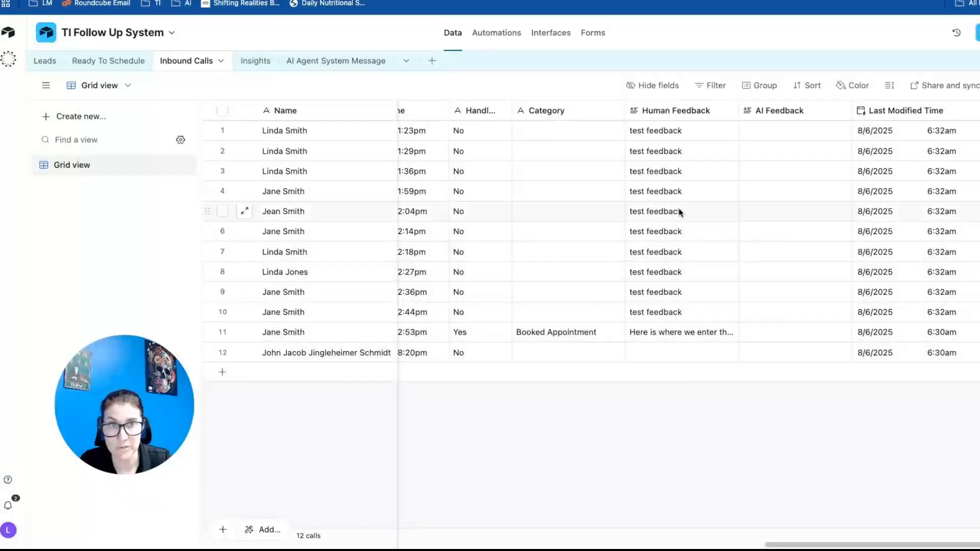
pyautogui.click(681, 352)
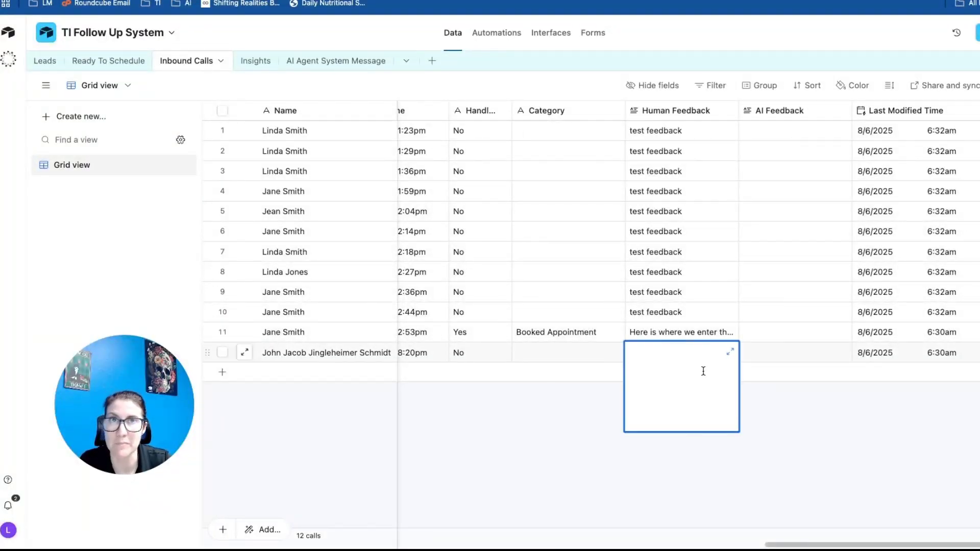
pyautogui.click(336, 61)
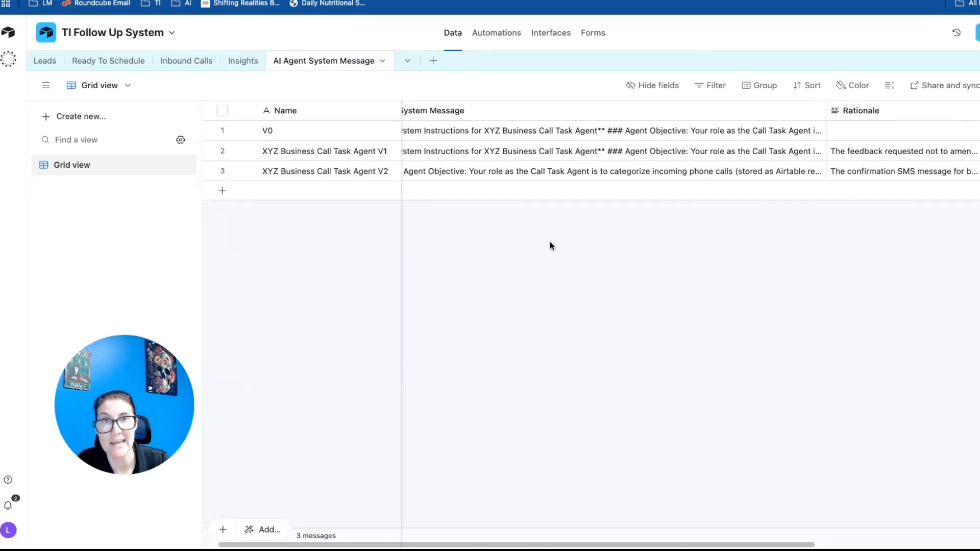
pyautogui.moveTo(594, 277)
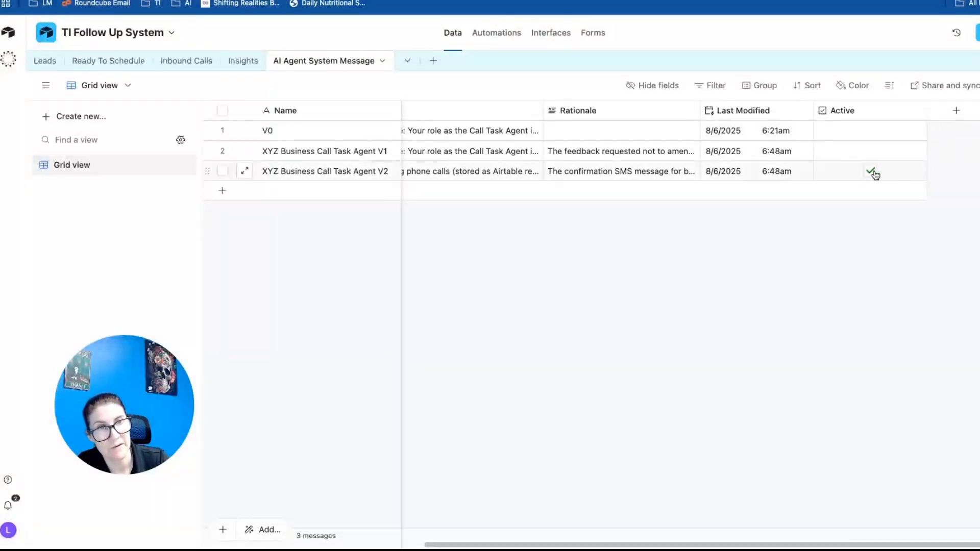
pyautogui.click(870, 172)
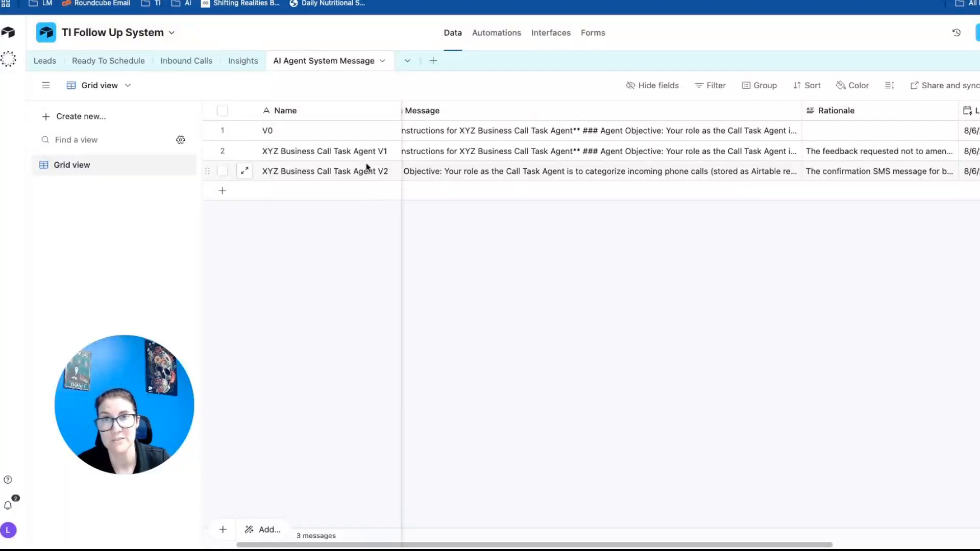
pyautogui.moveTo(491, 265)
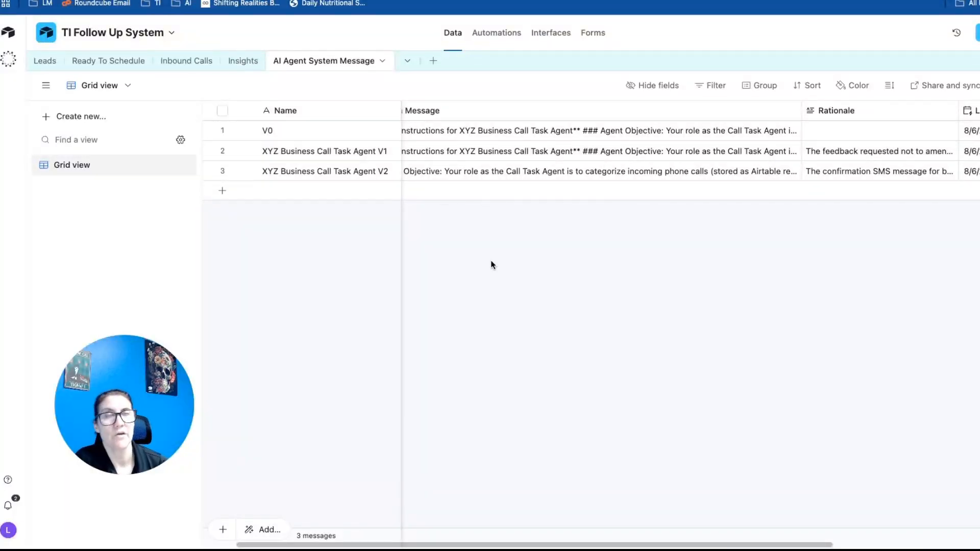